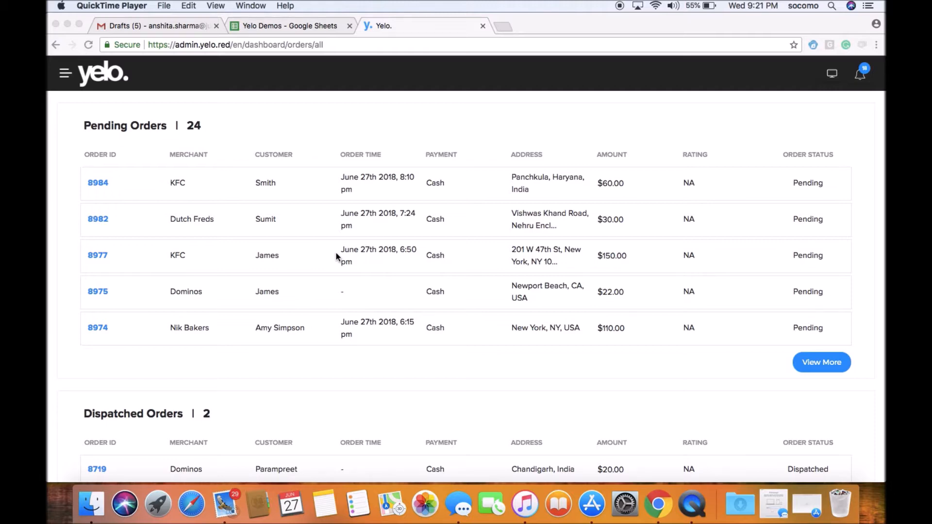
pyautogui.moveTo(67, 99)
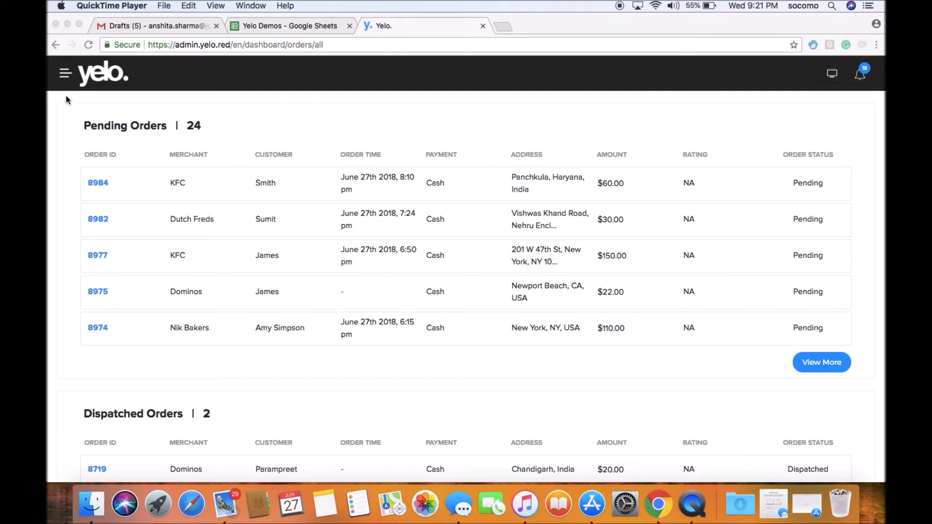
pyautogui.moveTo(307, 112)
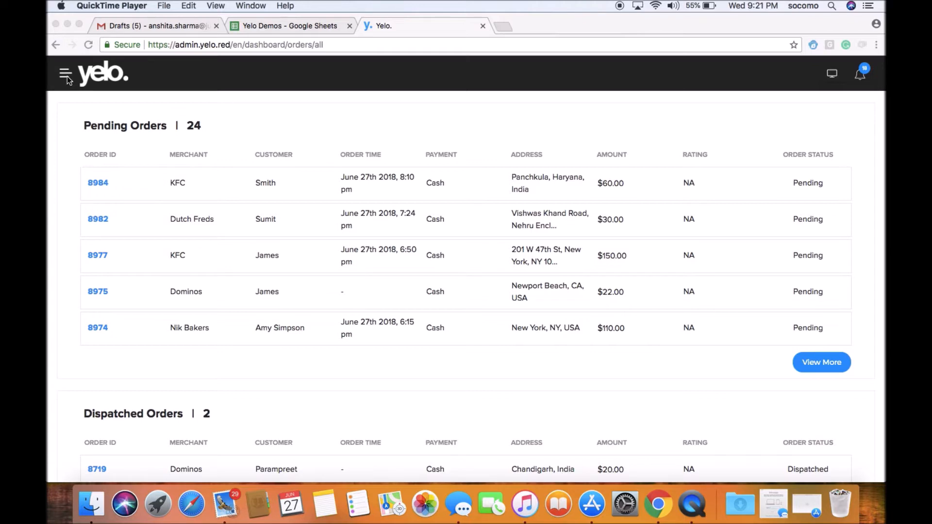
pyautogui.moveTo(167, 85)
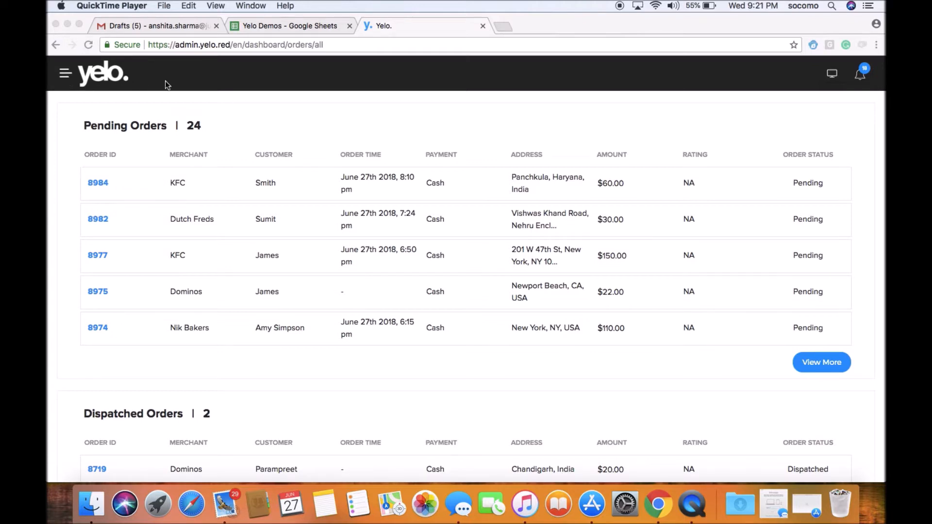
pyautogui.moveTo(842, 62)
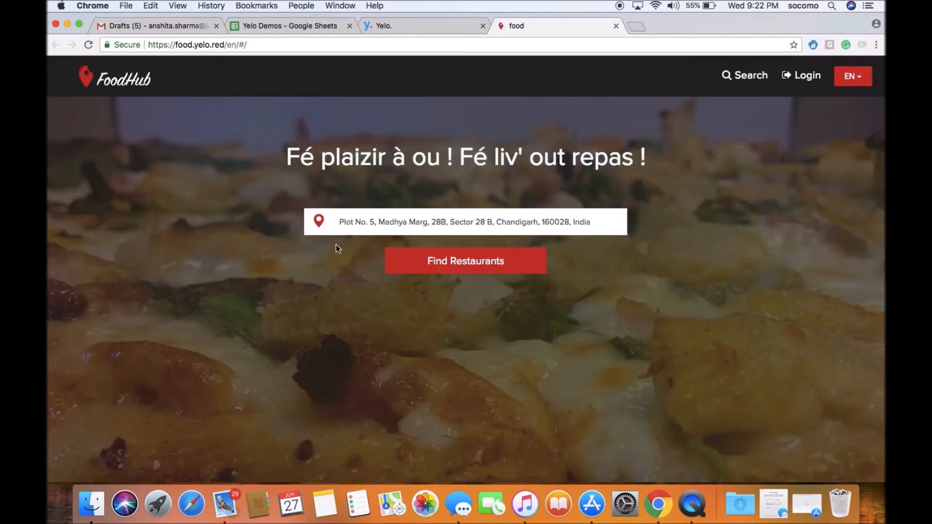
# Step: List FoodHub restaurants for the Chandigarh address and scroll through cards like McDonald's
pyautogui.click(465, 261)
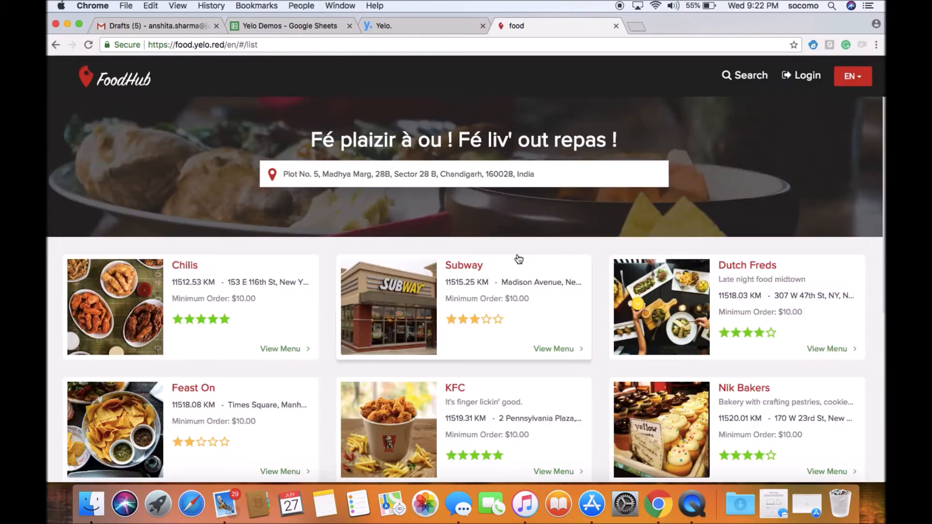
pyautogui.scroll(-3)
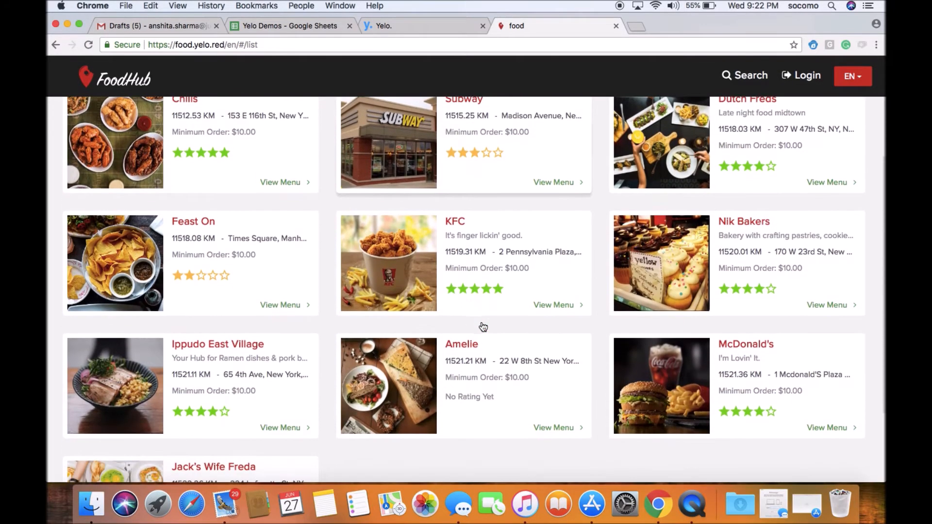
pyautogui.scroll(-3)
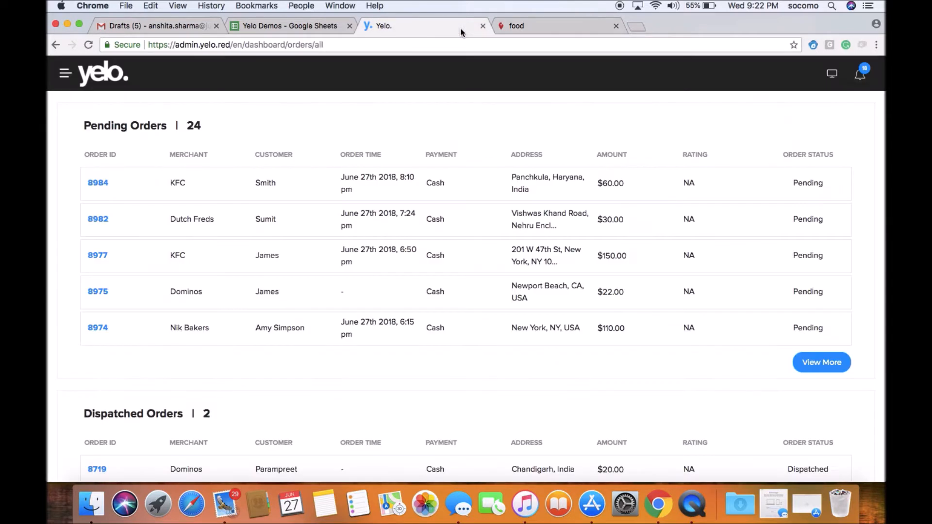
pyautogui.click(861, 74)
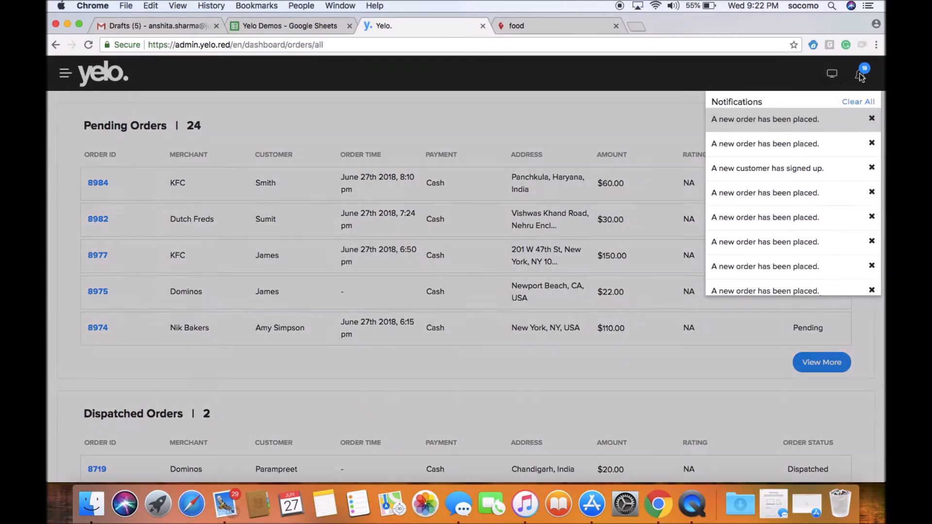
pyautogui.moveTo(757, 77)
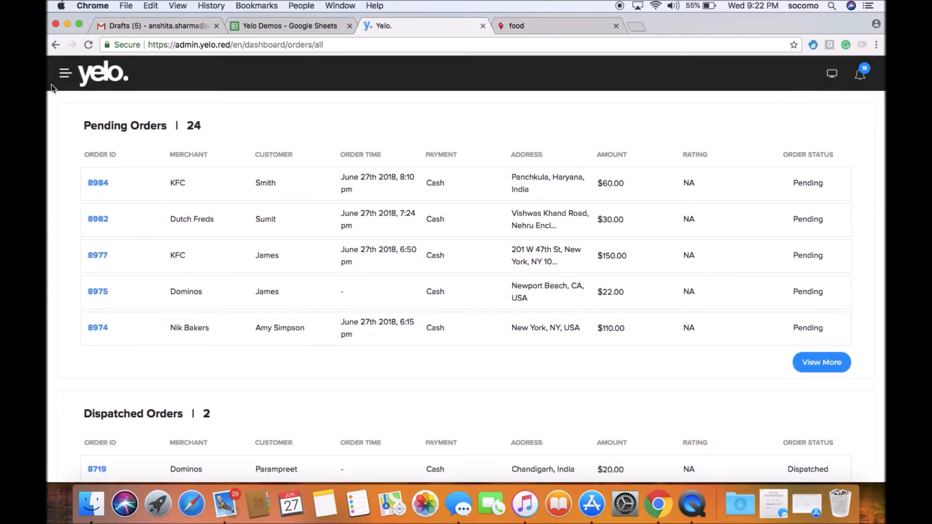
# Step: Open the hamburger side menu over the orders page
pyautogui.click(64, 76)
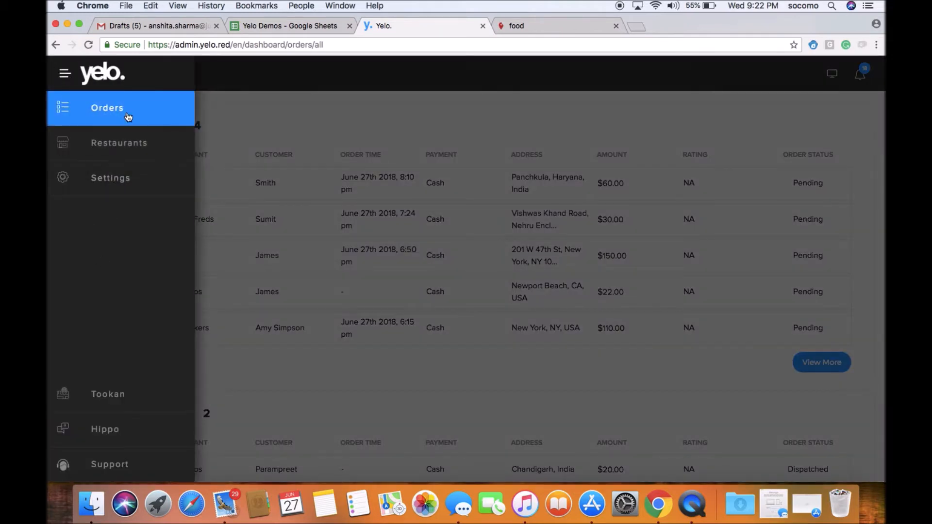
pyautogui.moveTo(112, 229)
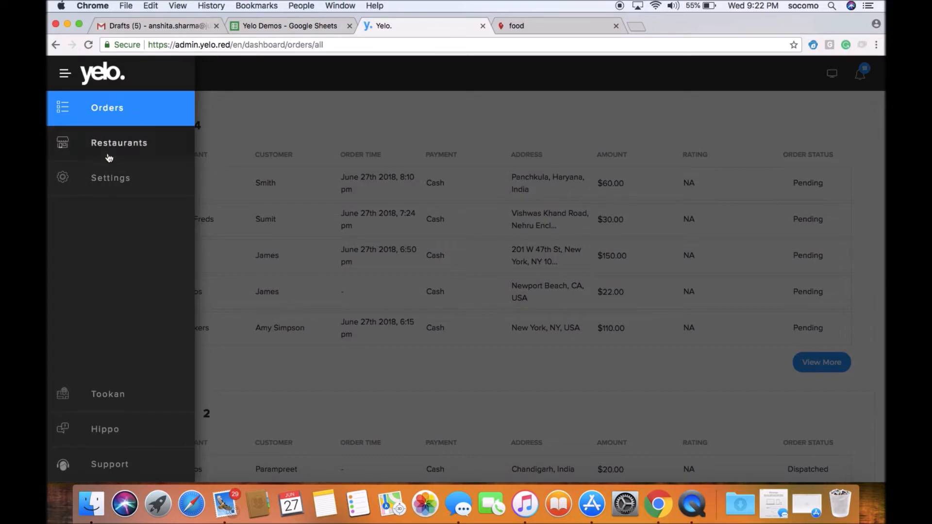
pyautogui.moveTo(128, 184)
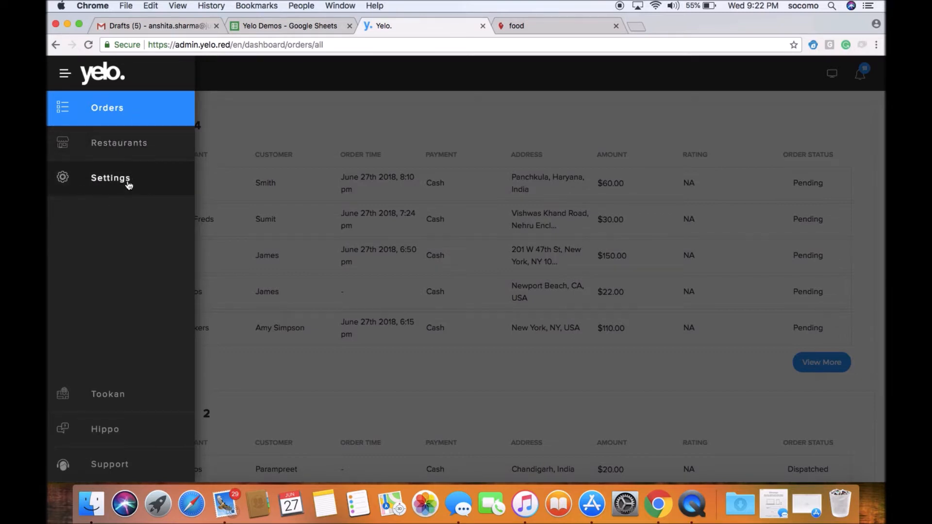
pyautogui.moveTo(102, 441)
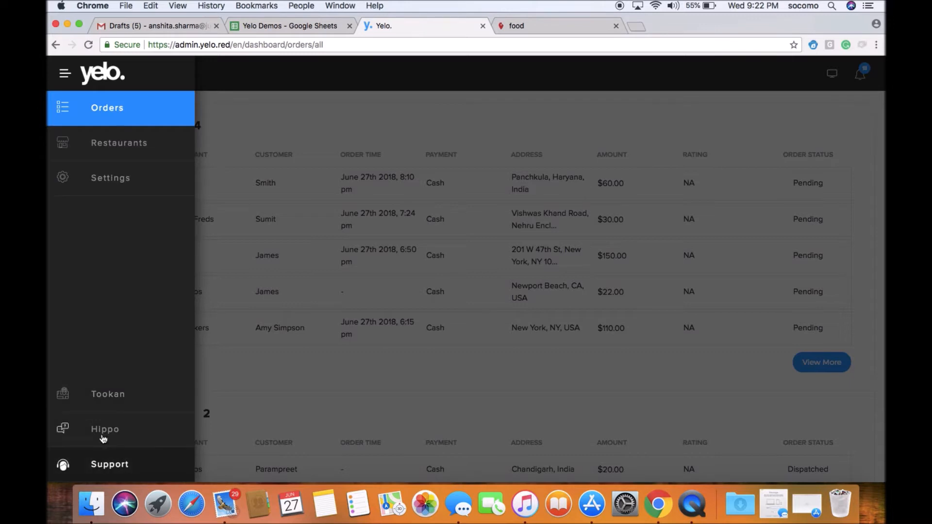
pyautogui.moveTo(119, 366)
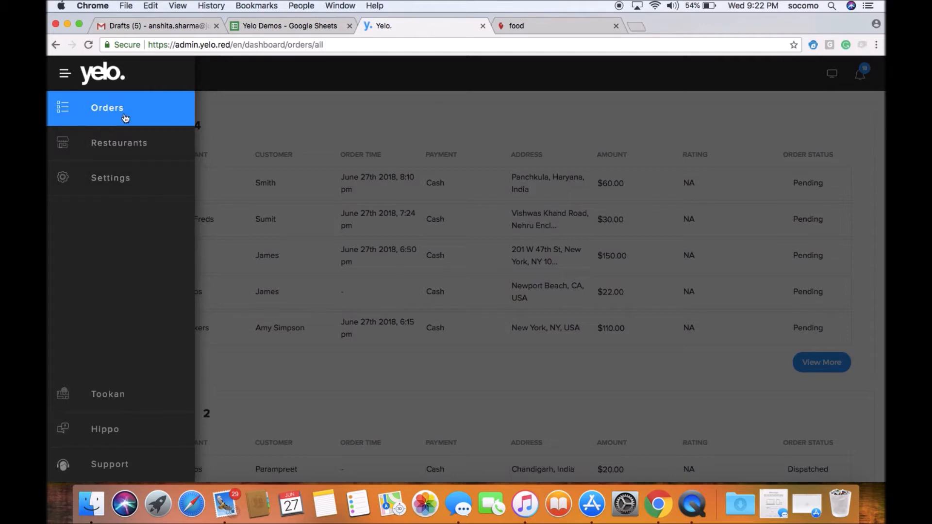
# Step: Return to Orders and scroll through the 24 pending and 2 dispatched orders
pyautogui.click(64, 73)
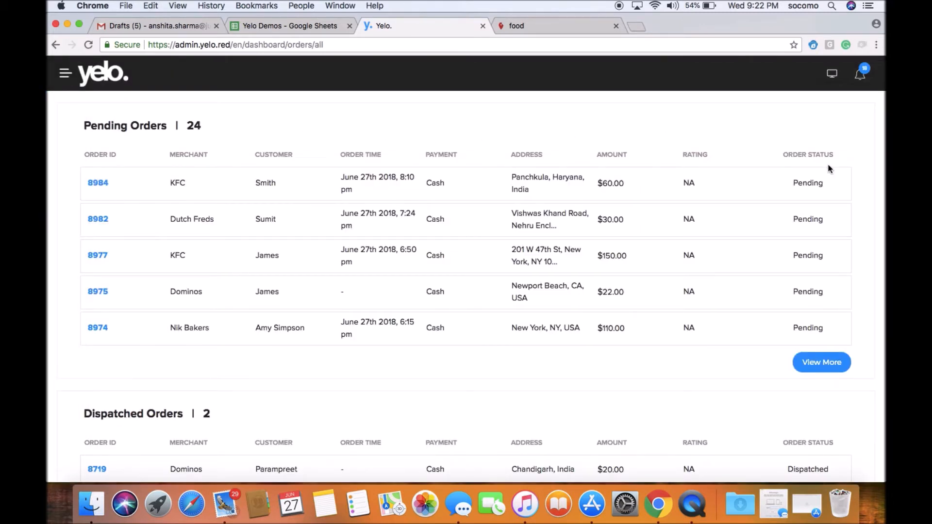
pyautogui.moveTo(82, 124)
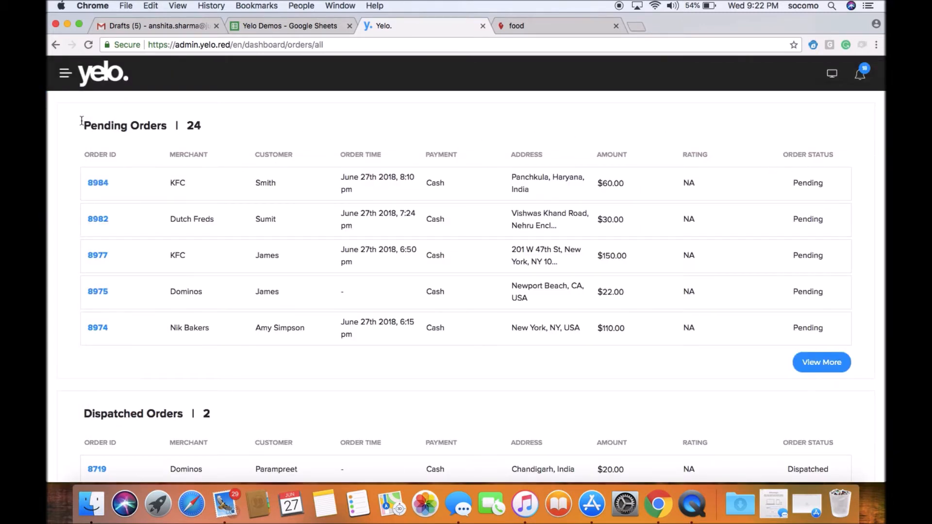
pyautogui.moveTo(873, 163)
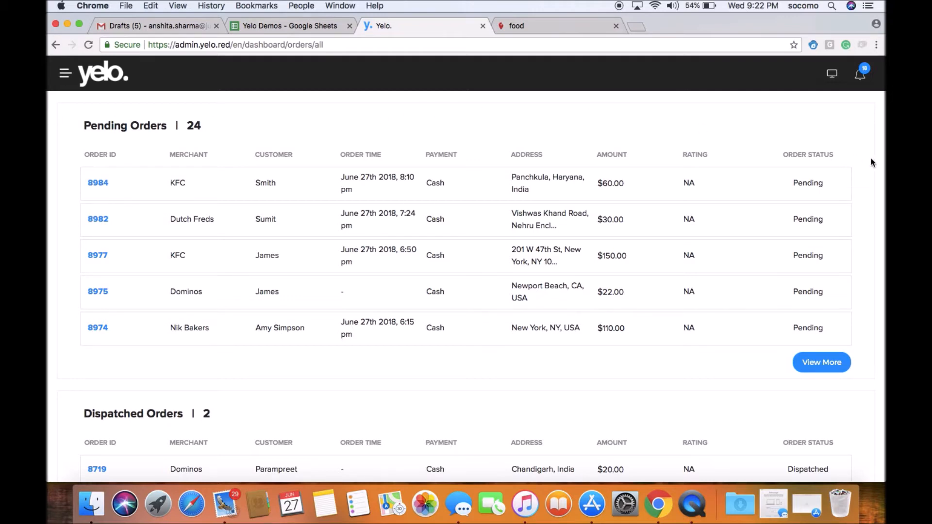
pyautogui.scroll(-3)
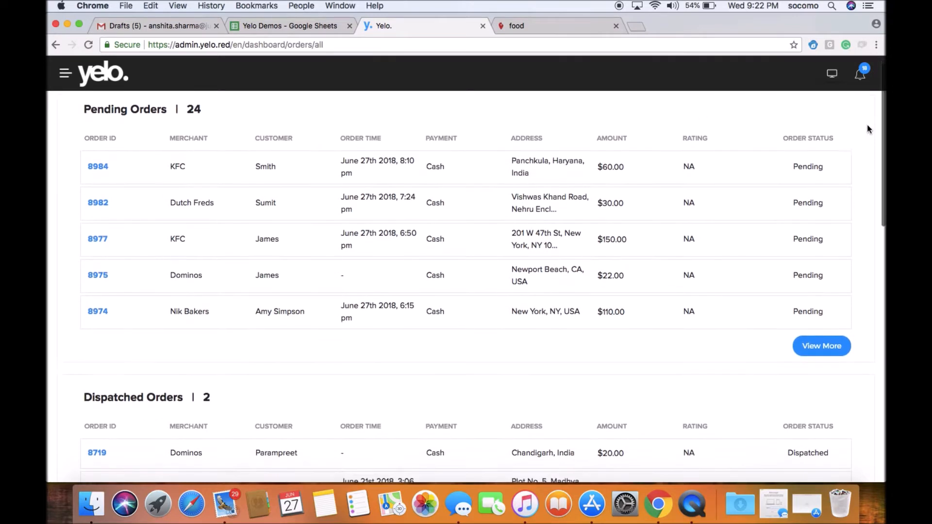
pyautogui.scroll(-3)
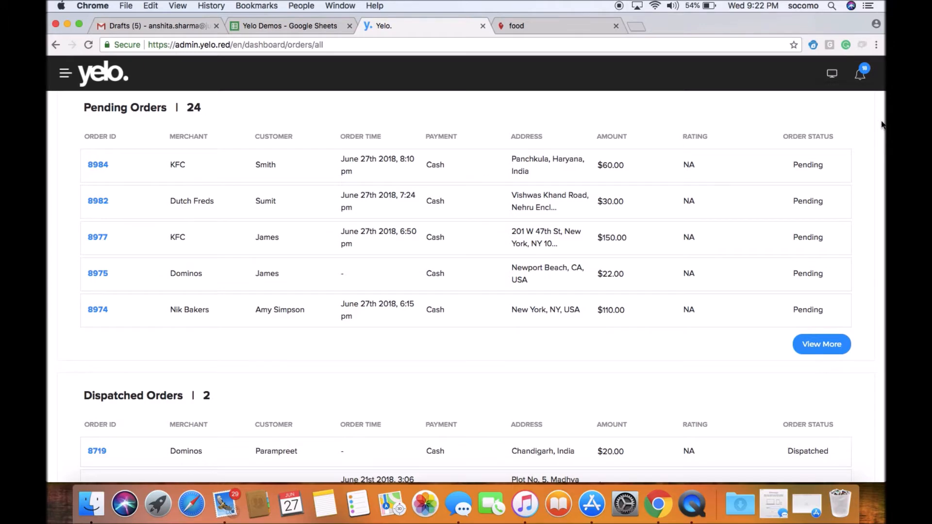
pyautogui.scroll(-3)
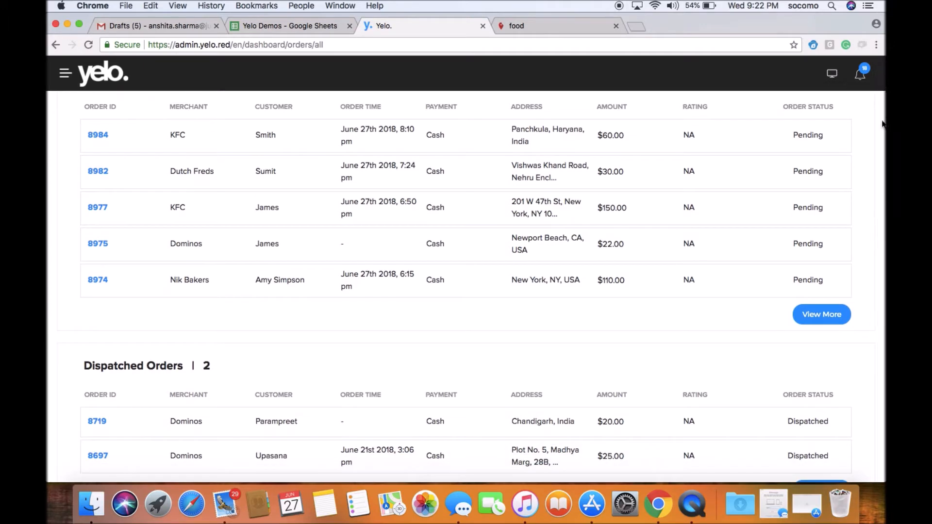
pyautogui.scroll(-3)
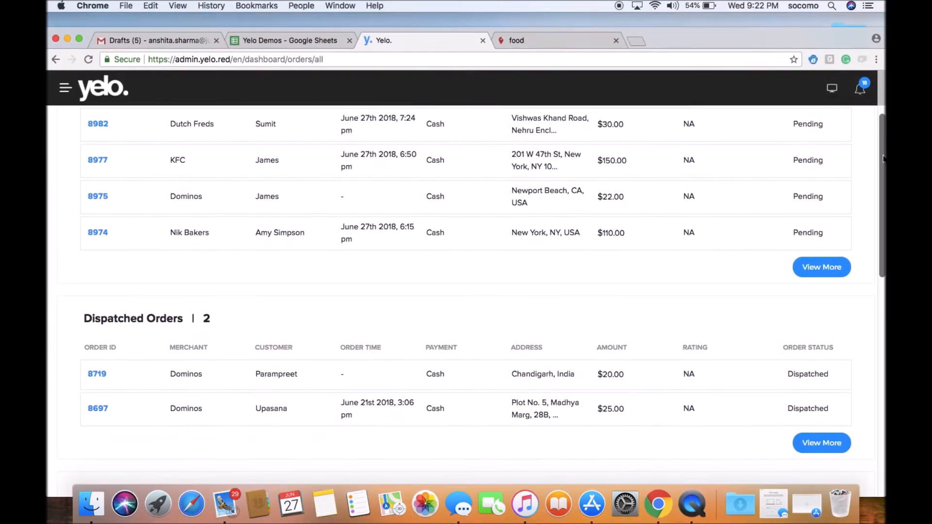
pyautogui.scroll(-3)
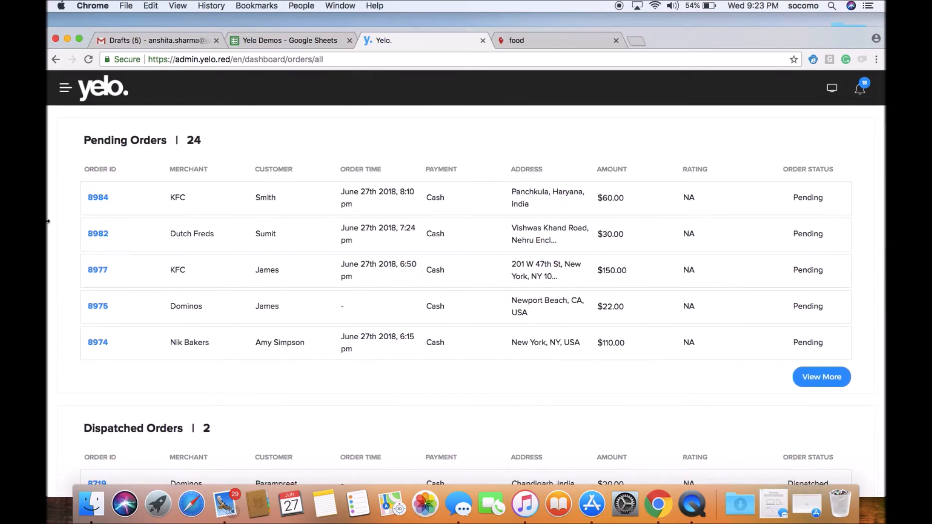
# Step: View order #8984 (KFC, Super Sixes, $60, pending), then return to the orders list
pyautogui.click(98, 197)
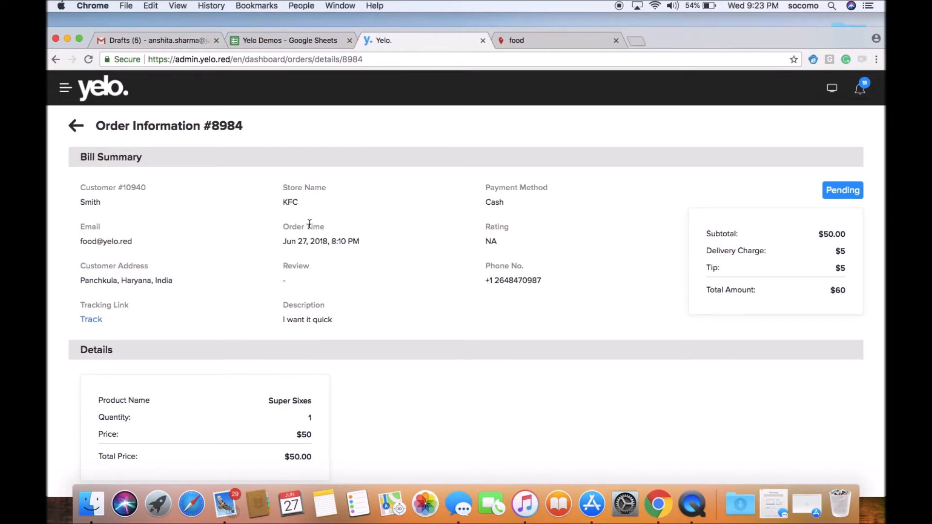
pyautogui.moveTo(91, 426)
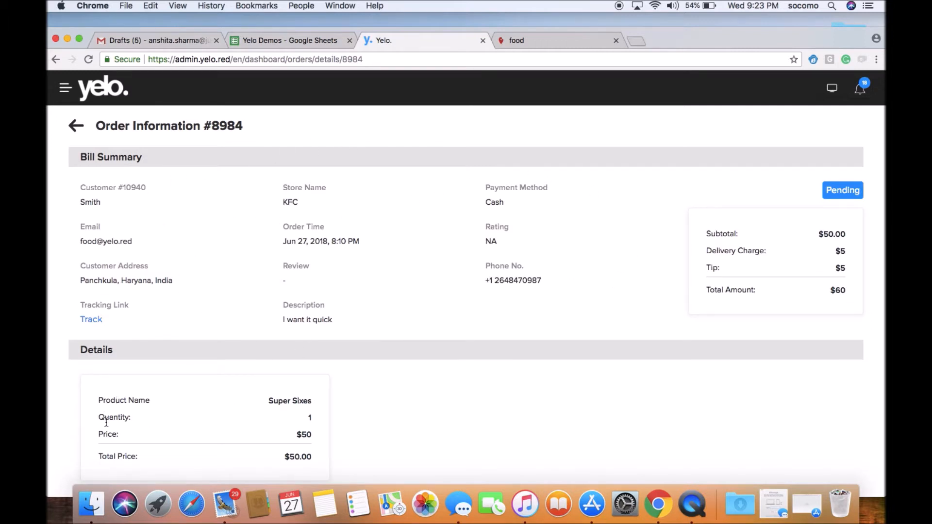
pyautogui.moveTo(685, 304)
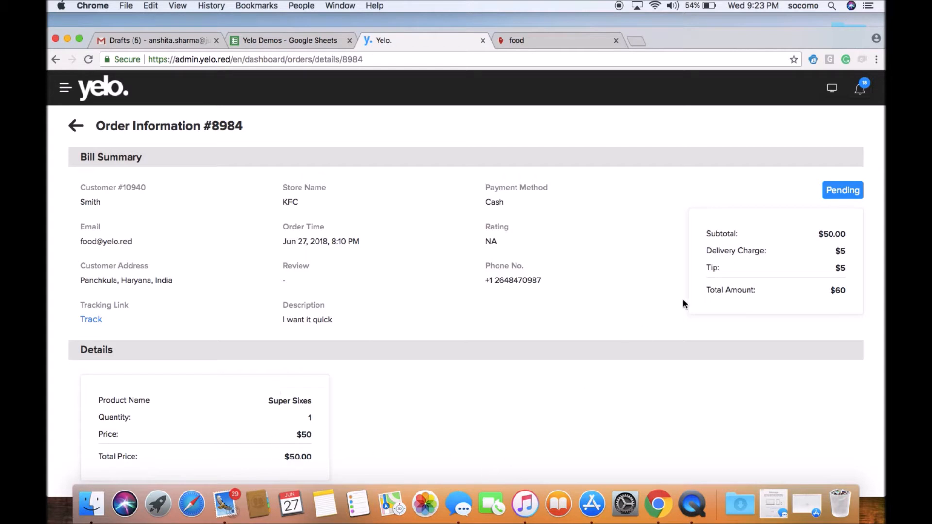
pyautogui.moveTo(733, 176)
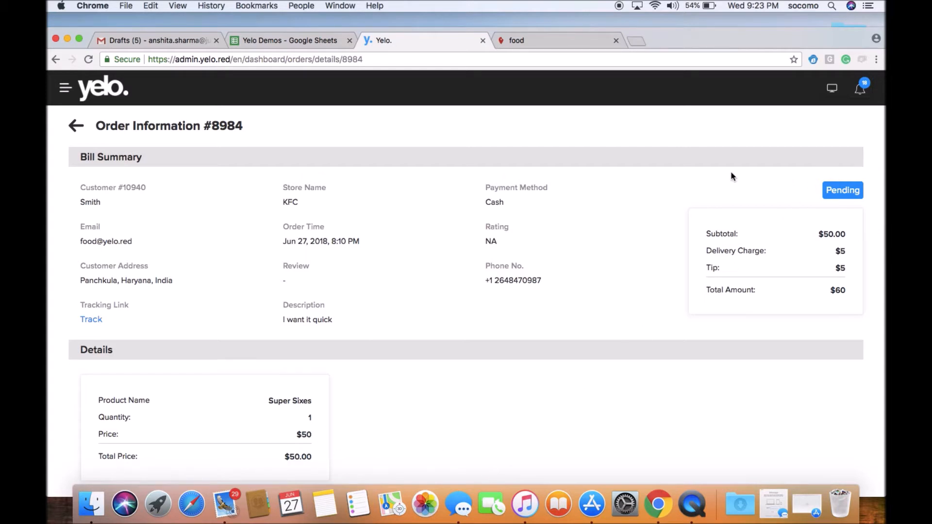
pyautogui.click(76, 126)
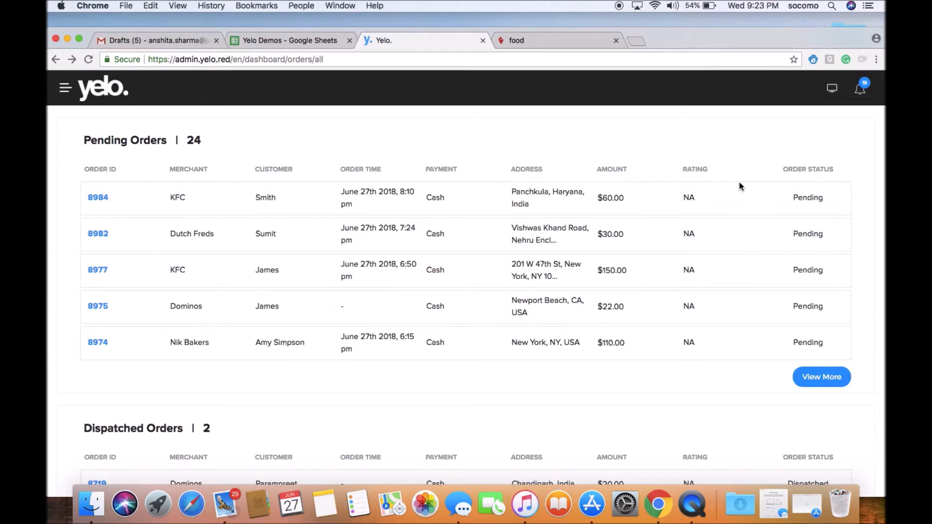
# Step: Open the full pending orders list with the Order Status filter kept on Pending
pyautogui.click(821, 377)
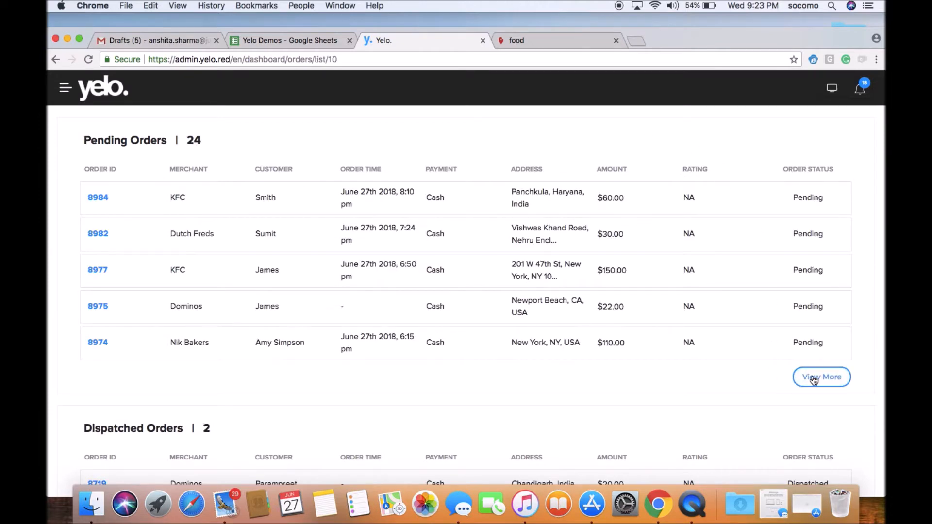
pyautogui.click(821, 377)
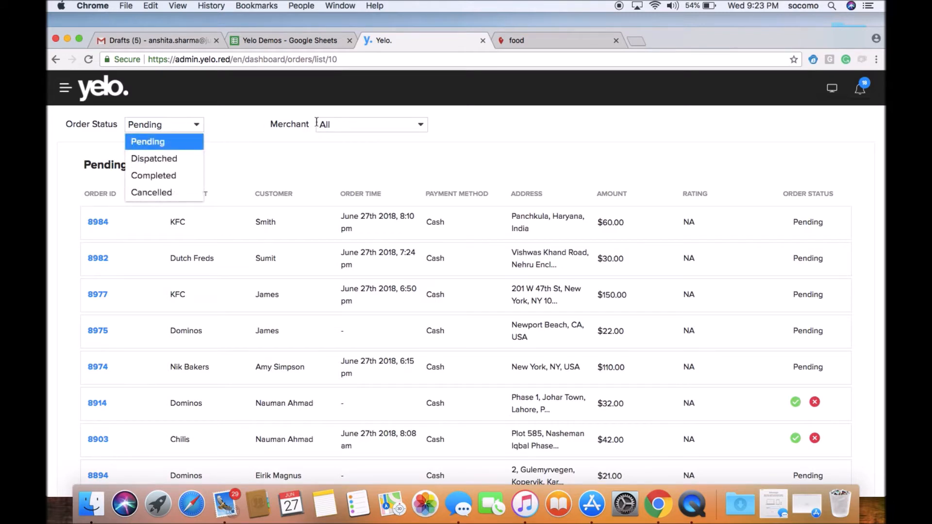
pyautogui.click(372, 124)
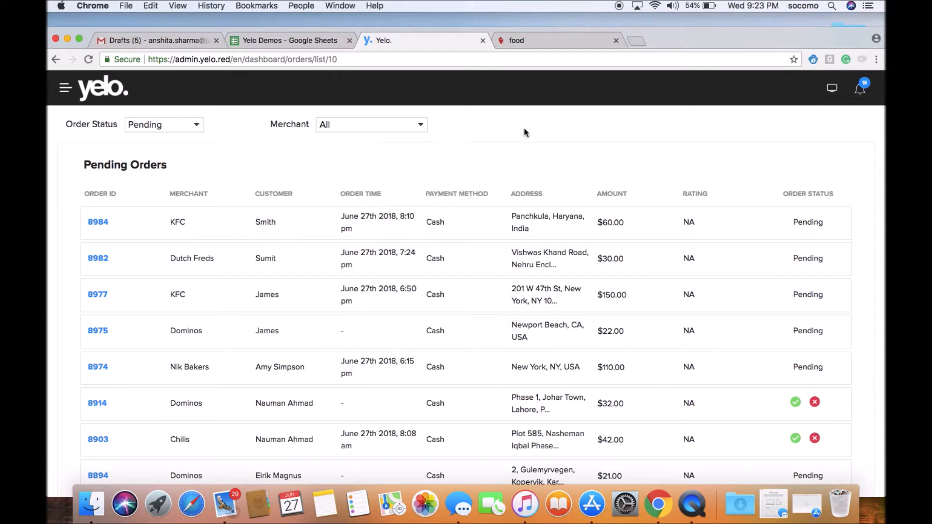
pyautogui.moveTo(55, 100)
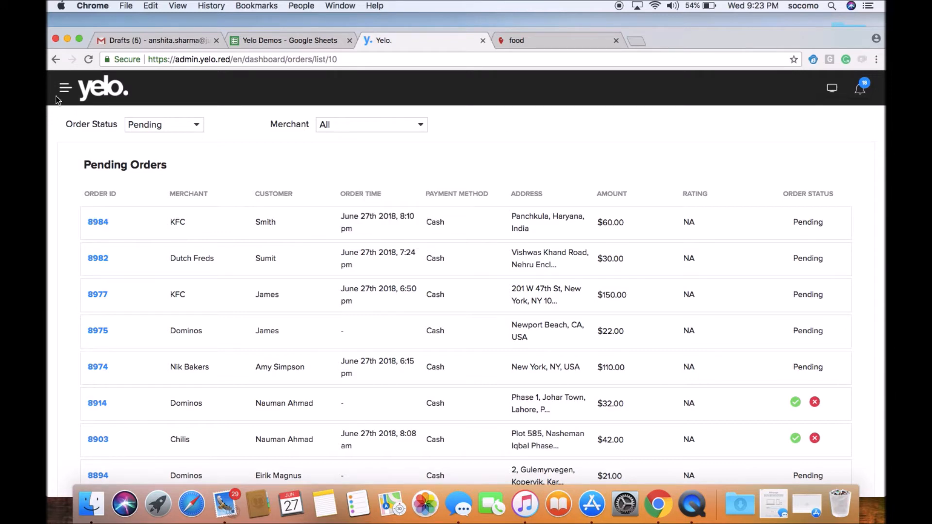
# Step: Go to Restaurants, return to the full Merchants list, and close the navigation
pyautogui.click(64, 88)
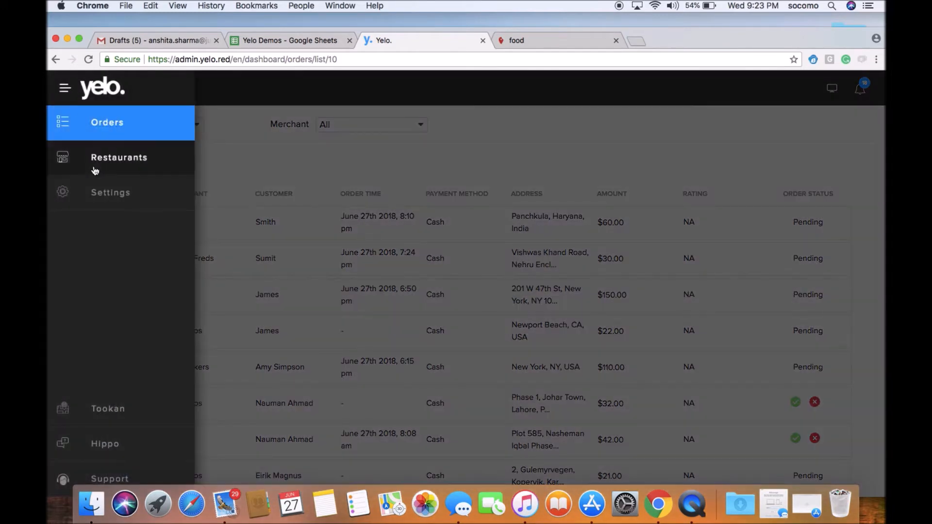
pyautogui.click(119, 157)
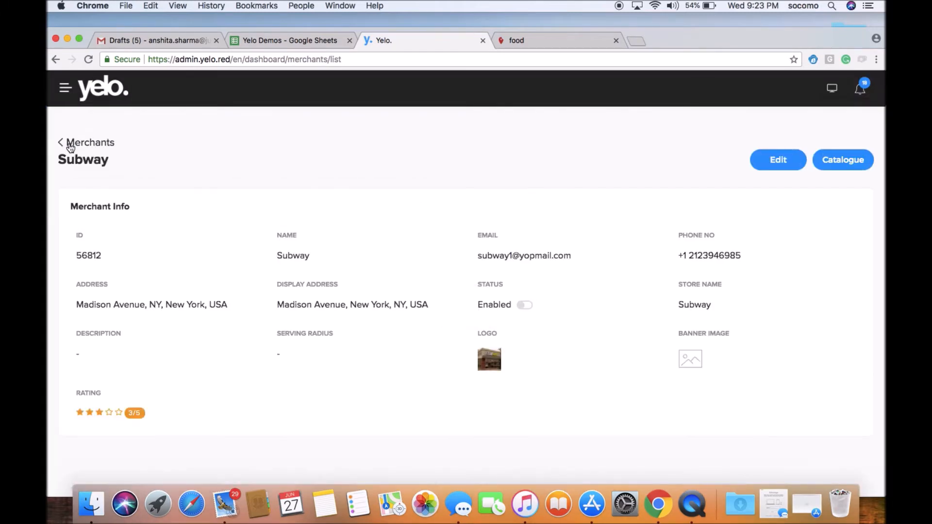
pyautogui.click(89, 143)
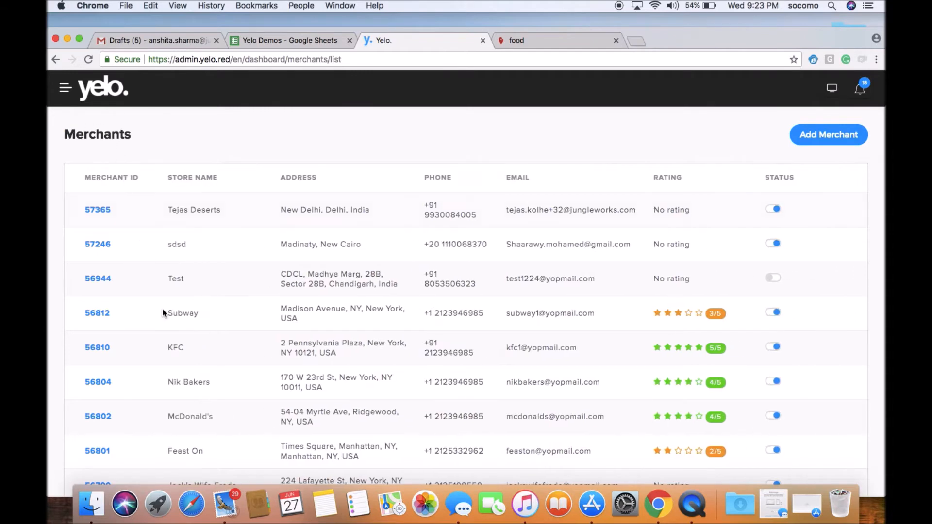
pyautogui.moveTo(384, 401)
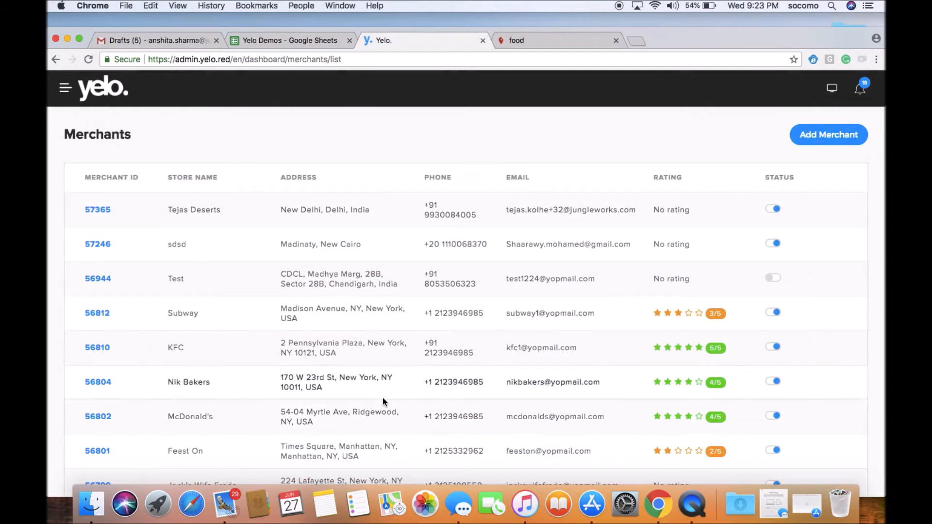
pyautogui.click(65, 89)
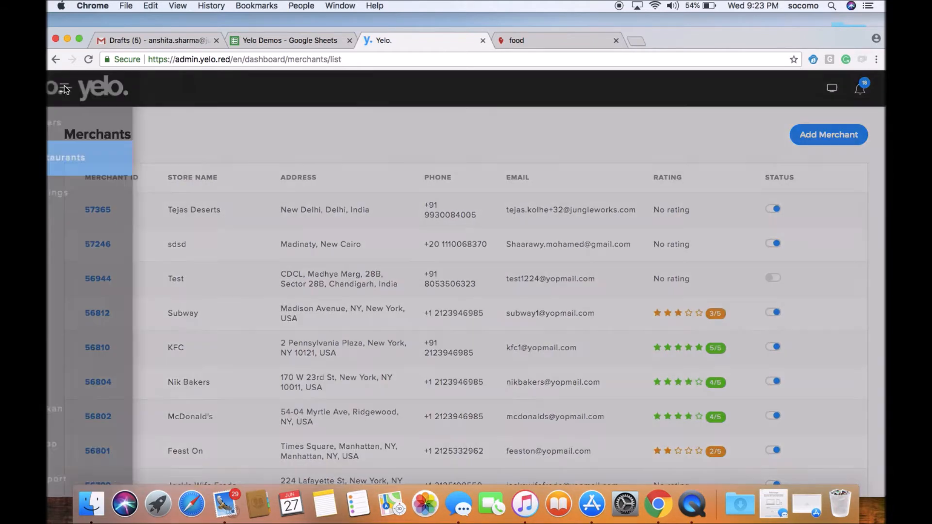
pyautogui.click(64, 89)
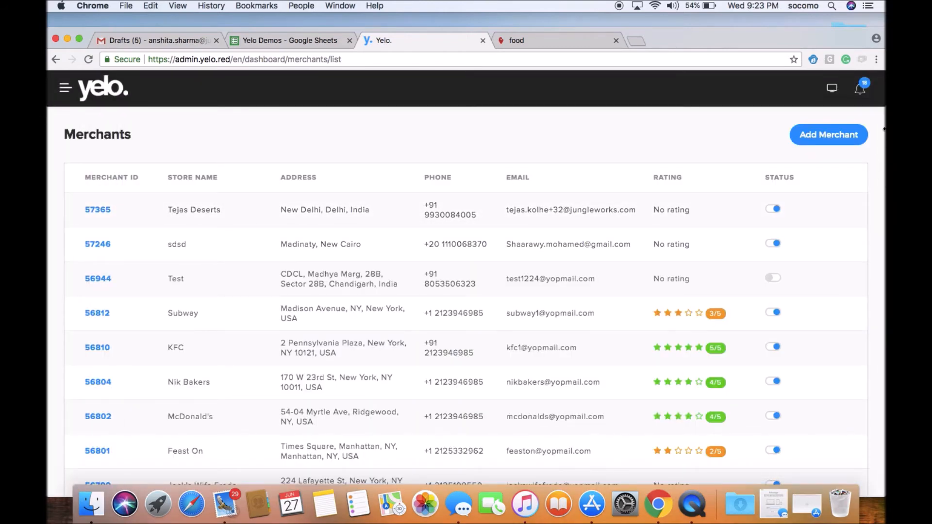
pyautogui.moveTo(48, 299)
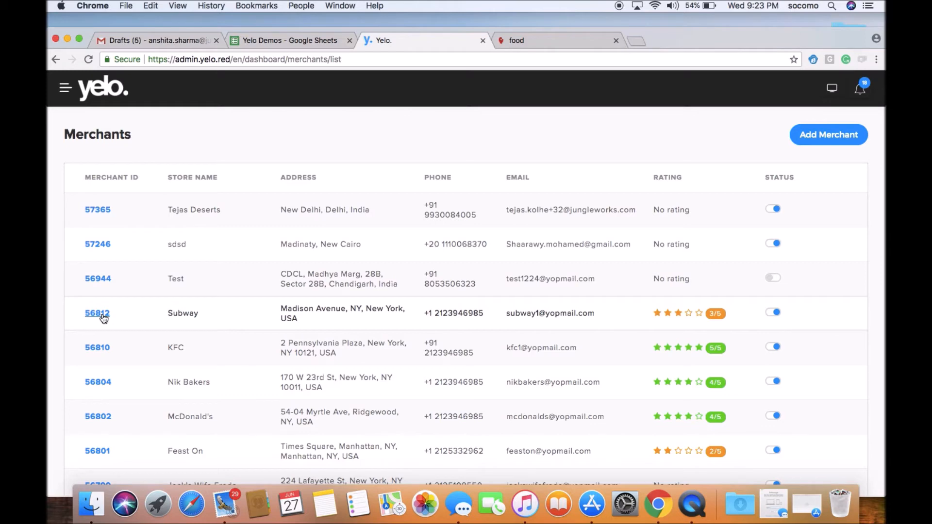
# Step: Open Subway (merchant 56812) and switch its status to disabled, then enabled again
pyautogui.click(97, 314)
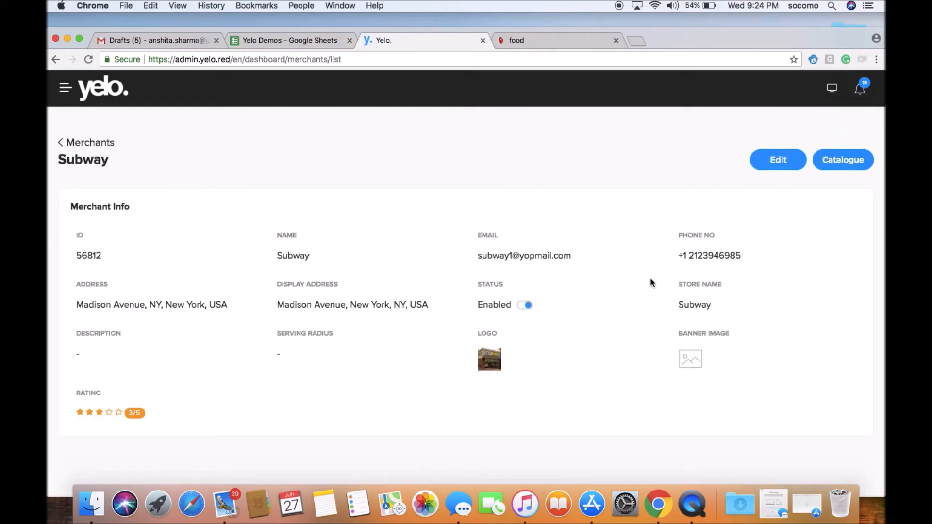
pyautogui.moveTo(855, 310)
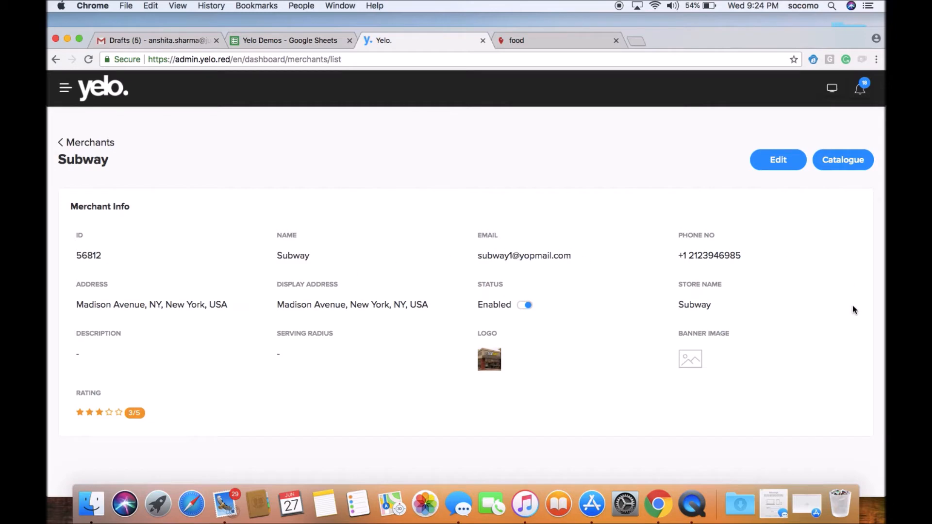
pyautogui.moveTo(507, 309)
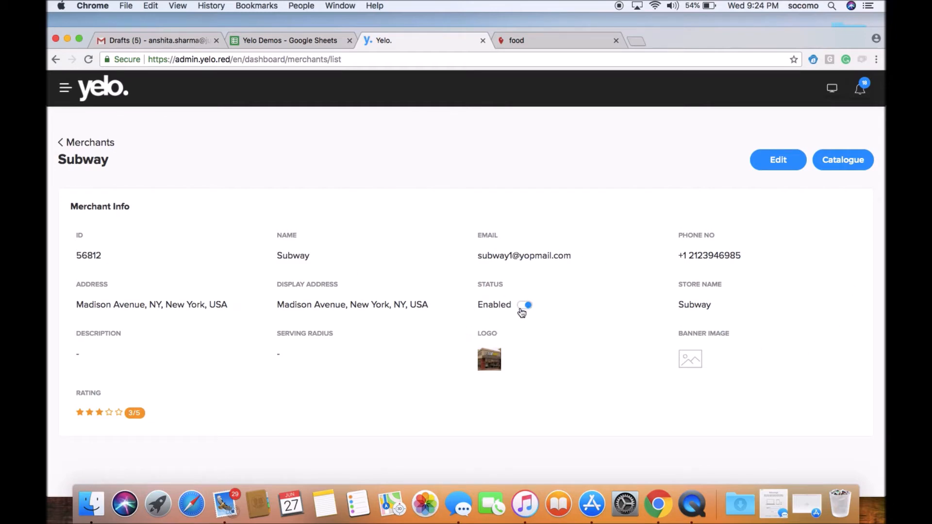
pyautogui.click(526, 305)
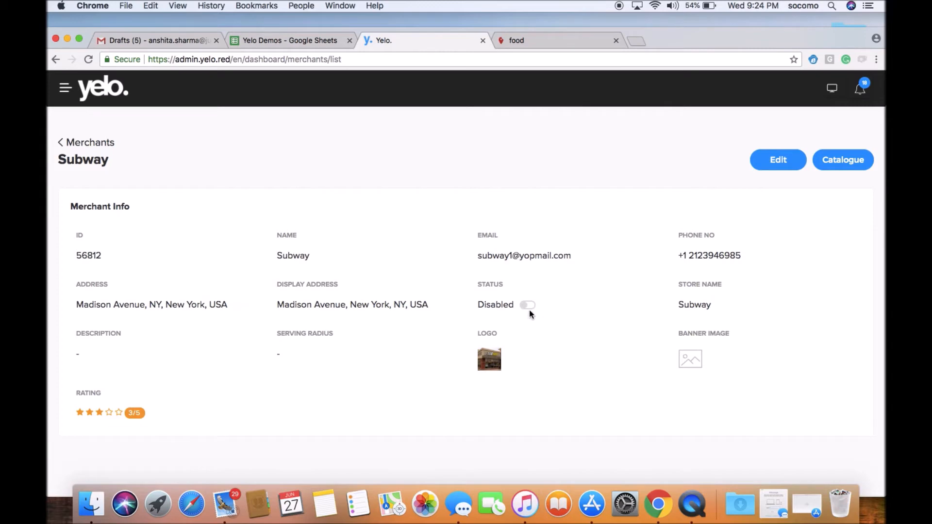
pyautogui.click(526, 304)
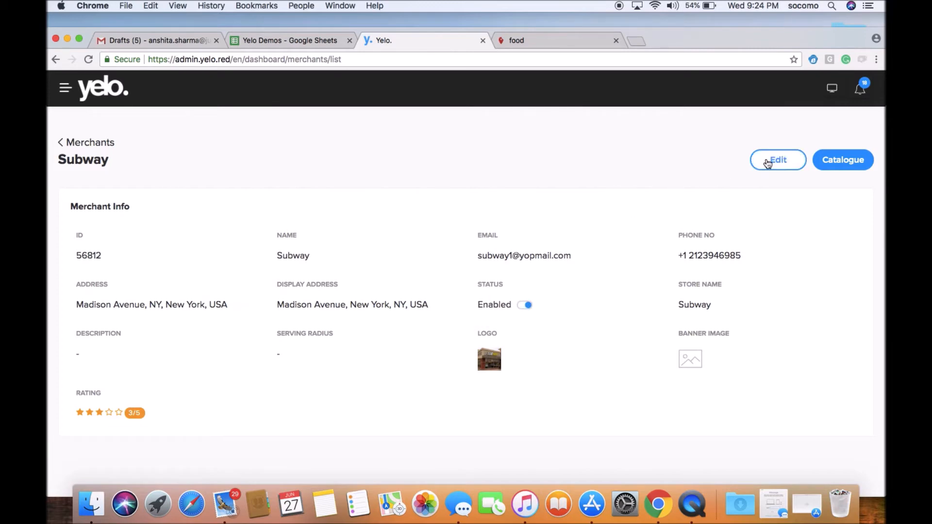
# Step: Edit Subway's merchant details and save them unchanged
pyautogui.click(778, 159)
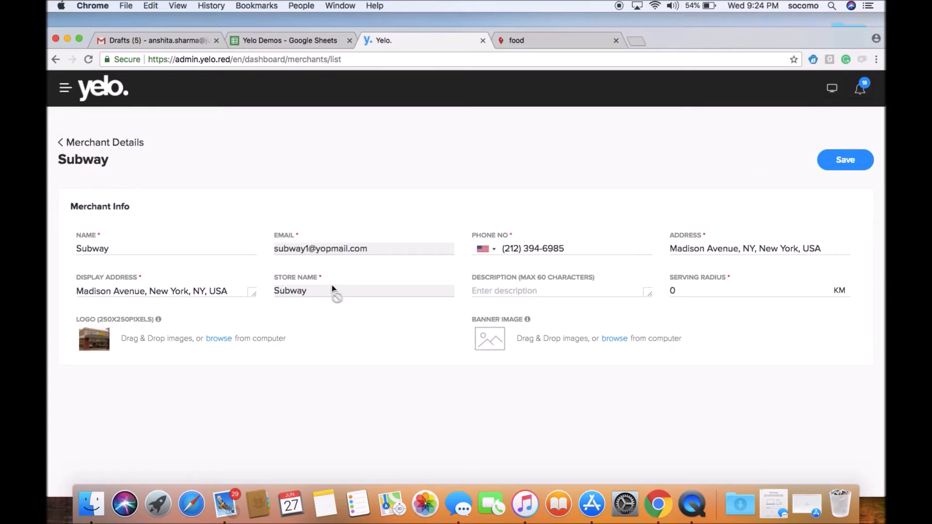
pyautogui.moveTo(722, 222)
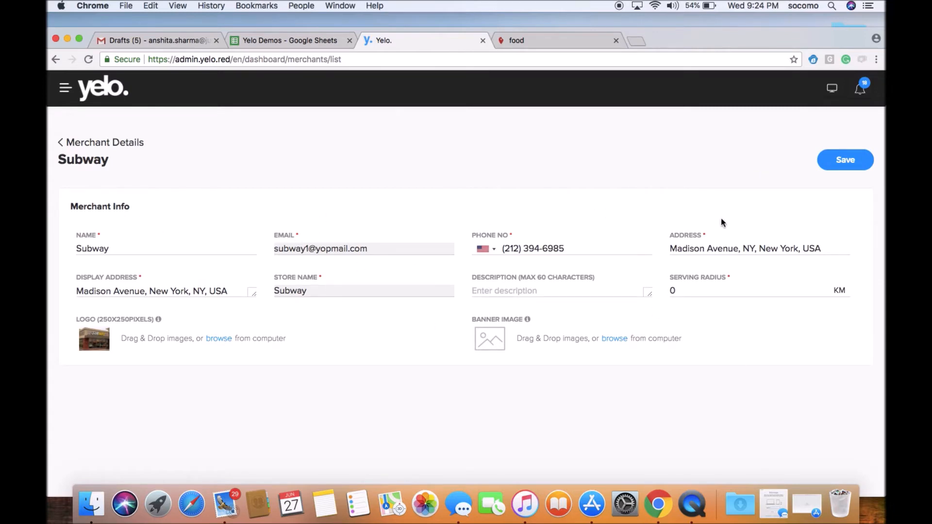
pyautogui.moveTo(856, 170)
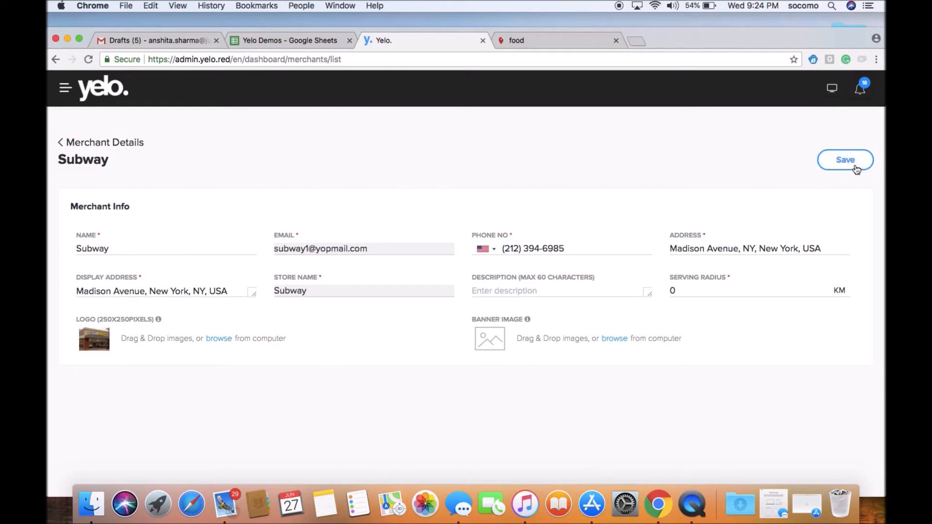
pyautogui.click(845, 160)
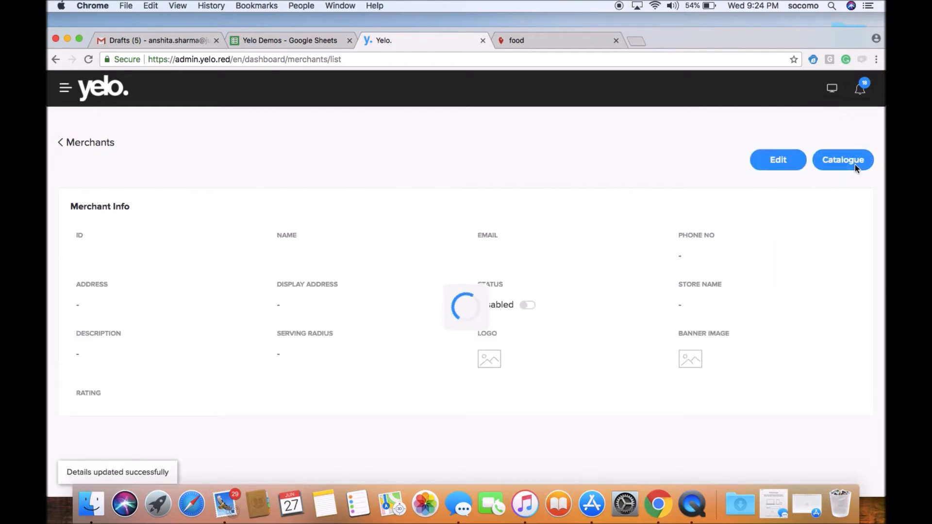
# Step: Open Subway's catalogue (3 categories, 6 products) and dismiss the Spicy Italian Salad options
pyautogui.click(843, 159)
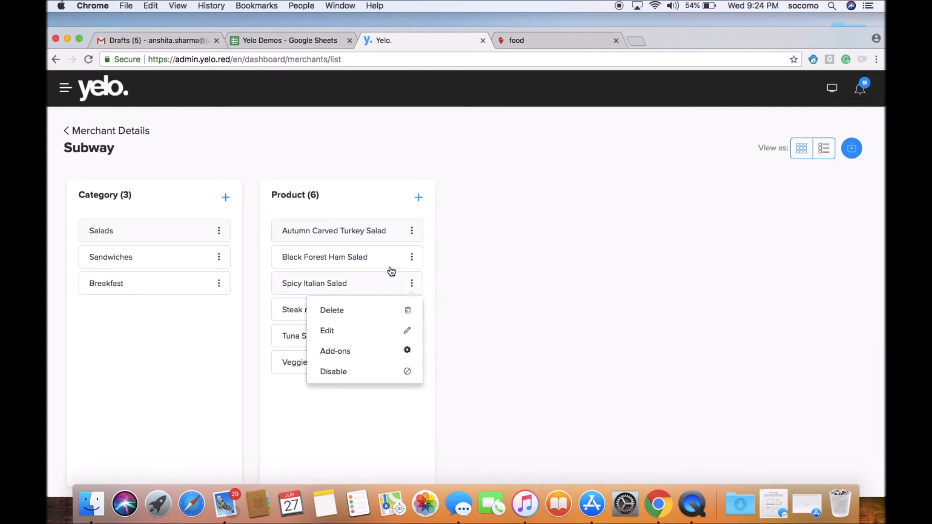
pyautogui.click(333, 231)
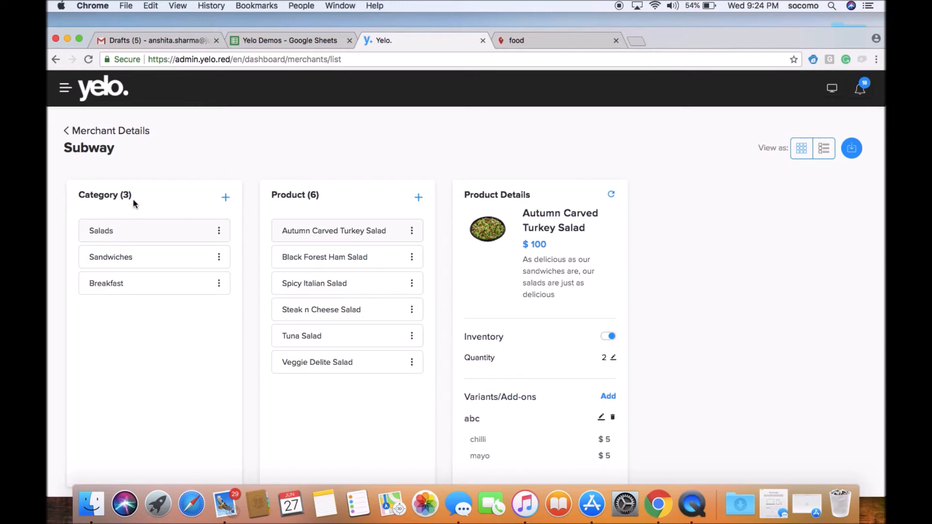
pyautogui.moveTo(141, 301)
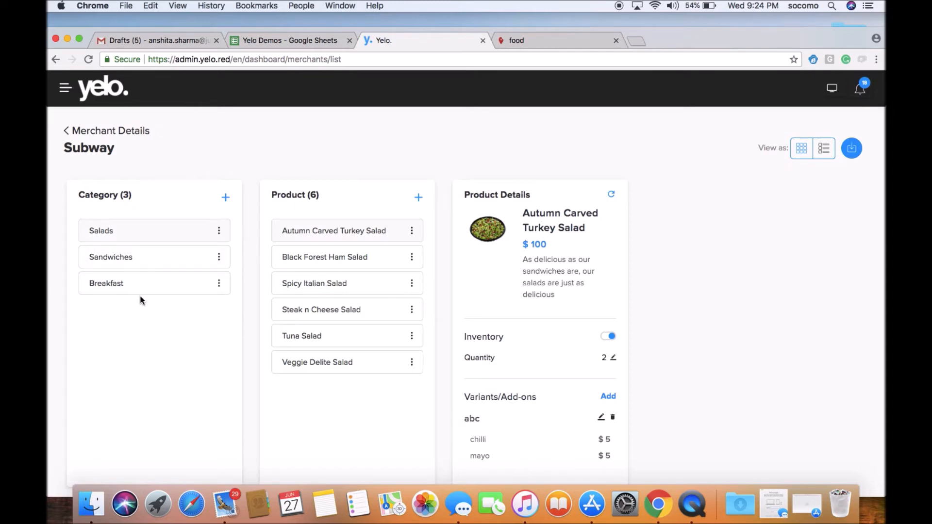
pyautogui.moveTo(168, 293)
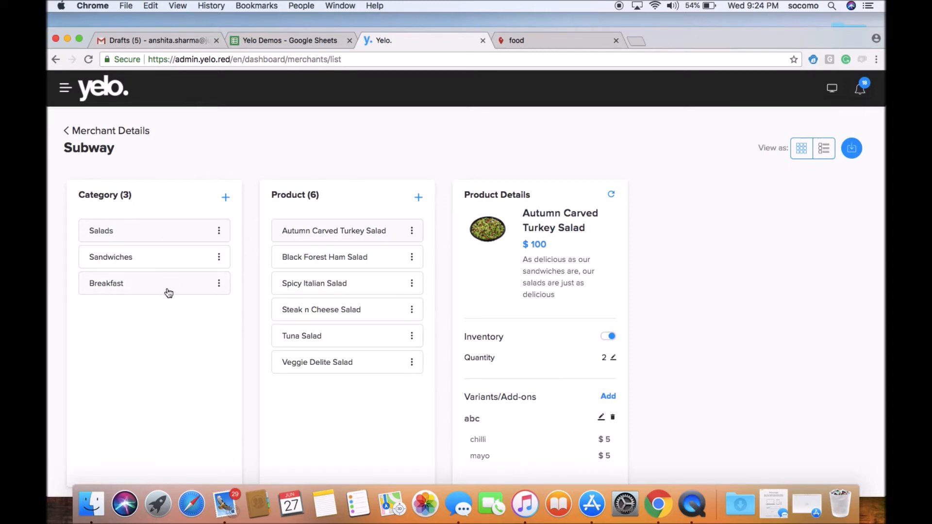
pyautogui.moveTo(319, 199)
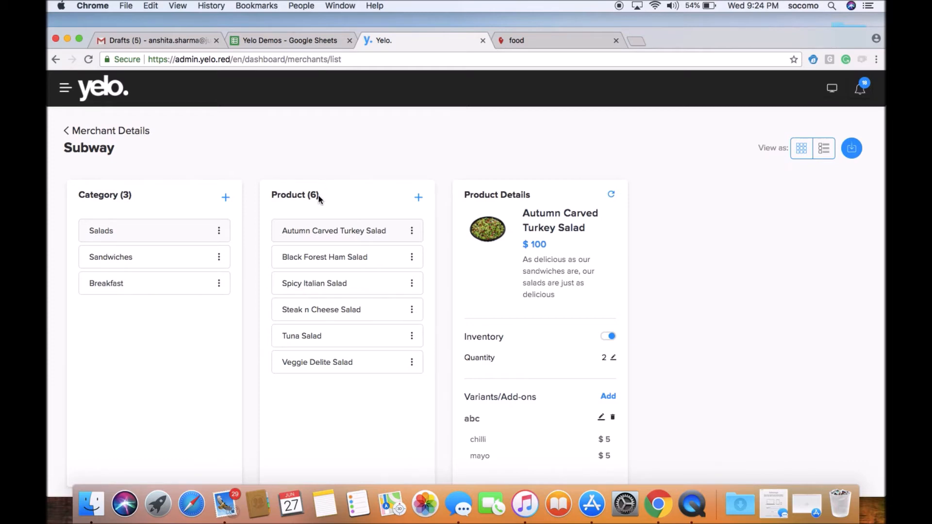
pyautogui.moveTo(372, 232)
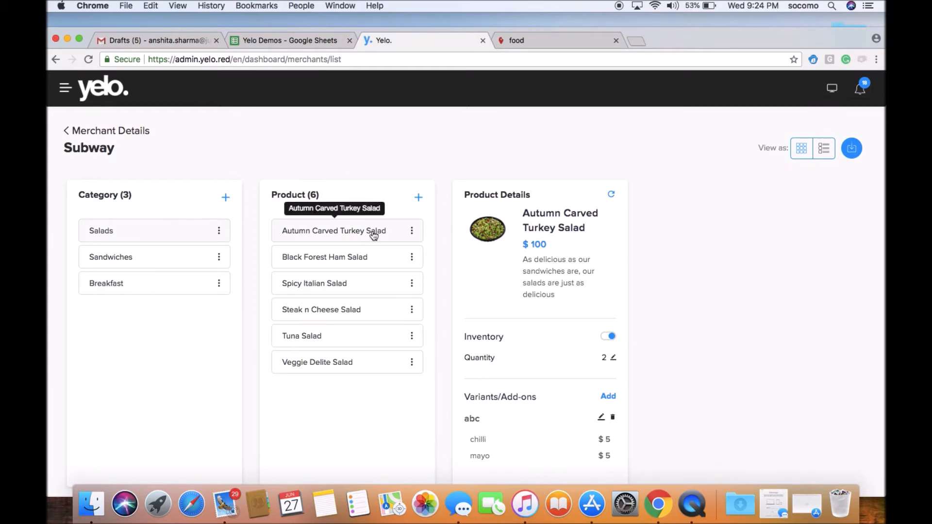
pyautogui.moveTo(152, 238)
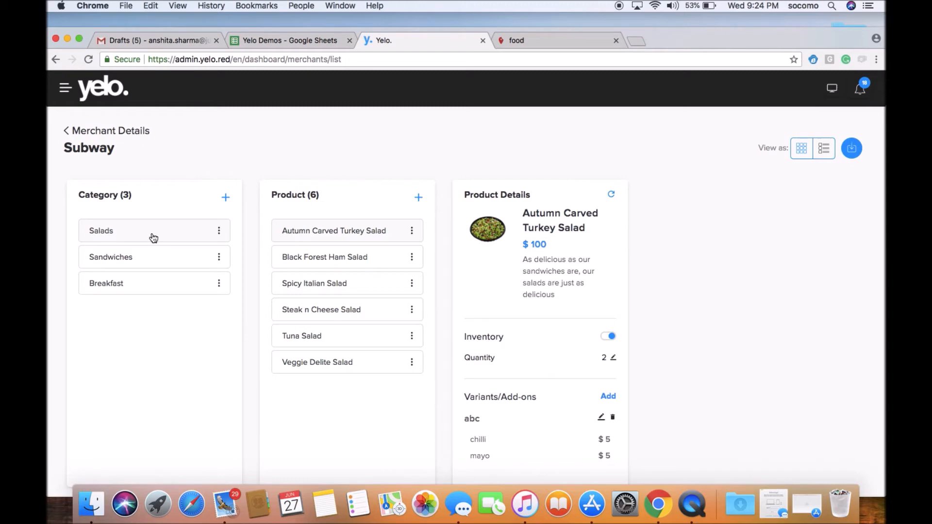
pyautogui.moveTo(403, 224)
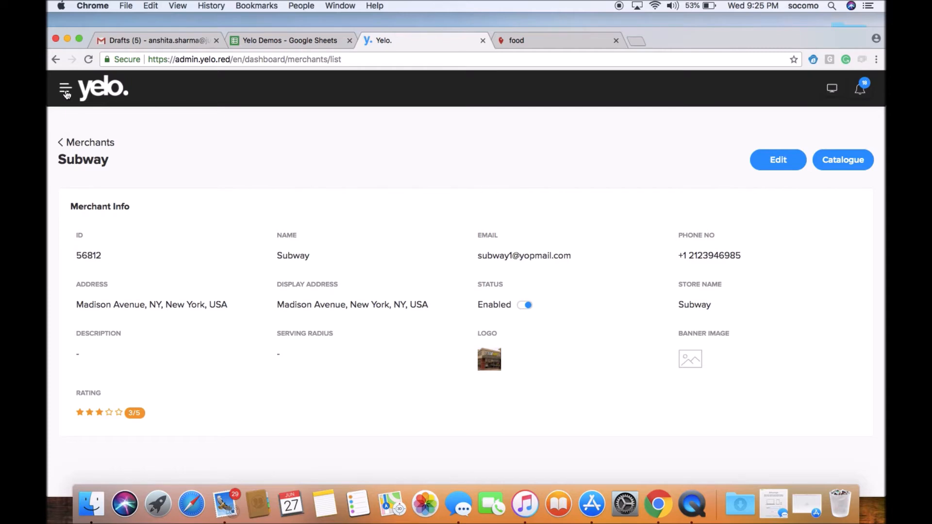
# Step: From the Merchants list, open a blank Add Merchant form, then the navigation menu
pyautogui.click(86, 143)
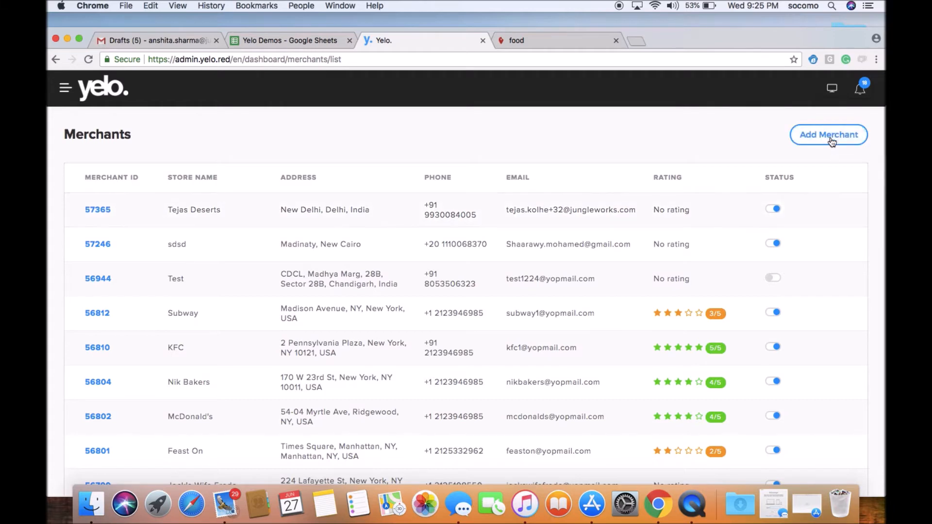
pyautogui.click(829, 134)
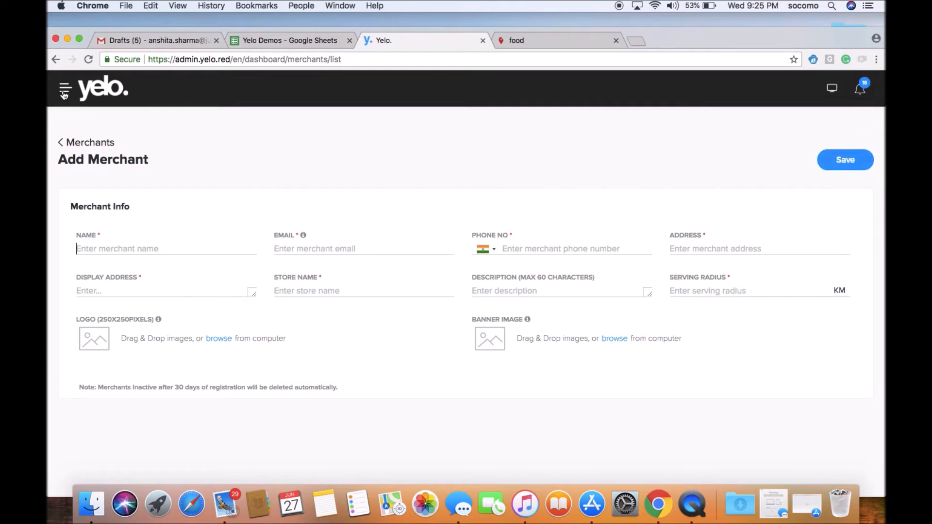
pyautogui.click(65, 89)
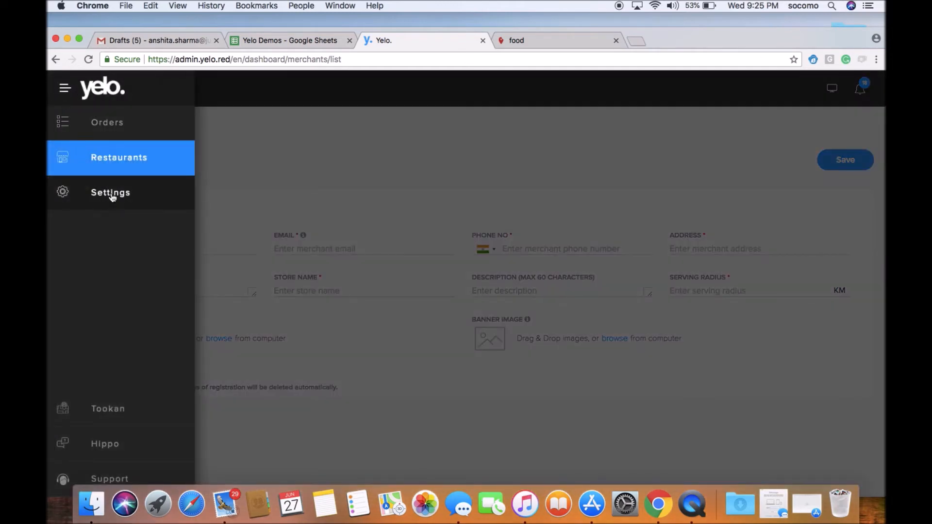
# Step: Browse account details, currency, languages, order acceptance, delivery workflow and GDPR in Settings
pyautogui.click(110, 192)
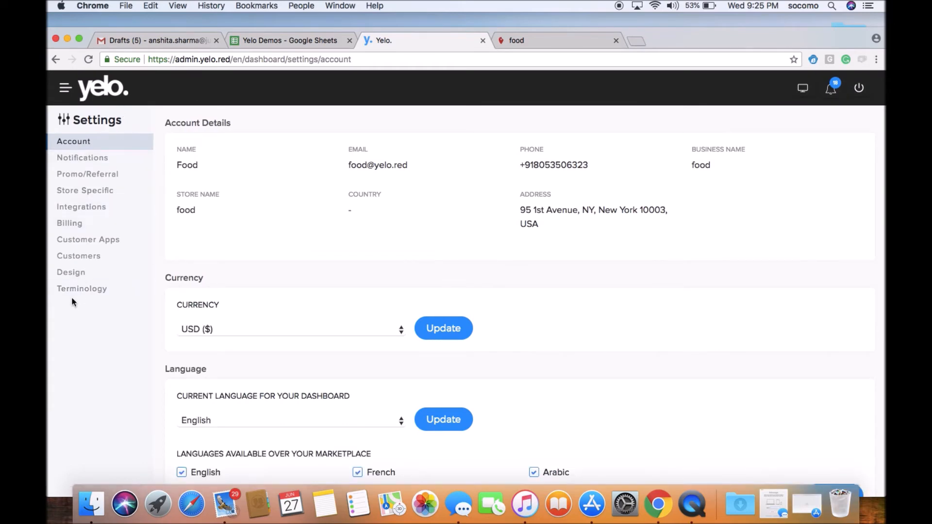
pyautogui.moveTo(93, 149)
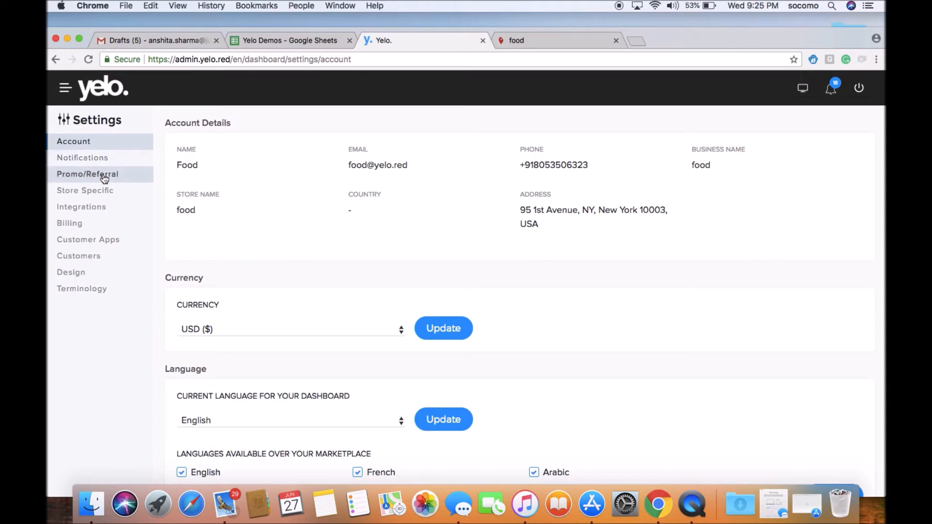
pyautogui.moveTo(303, 143)
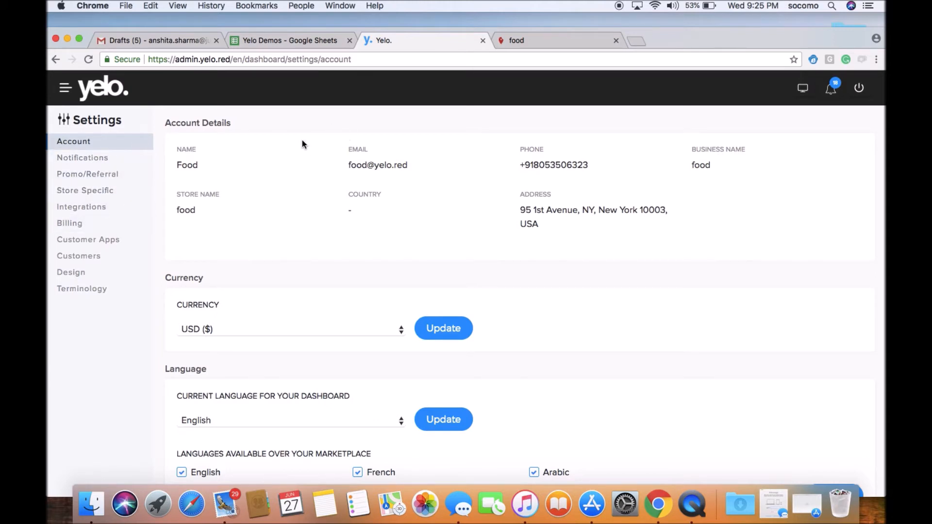
pyautogui.moveTo(873, 280)
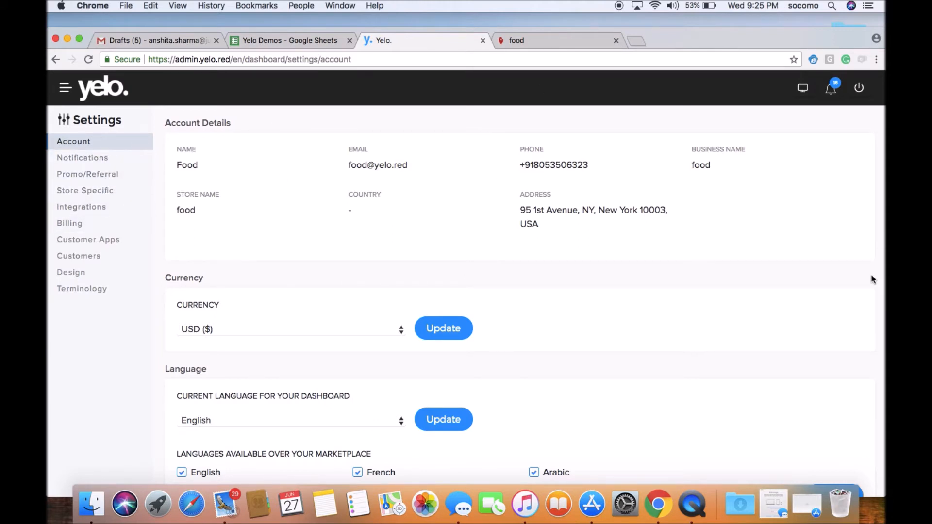
pyautogui.moveTo(742, 255)
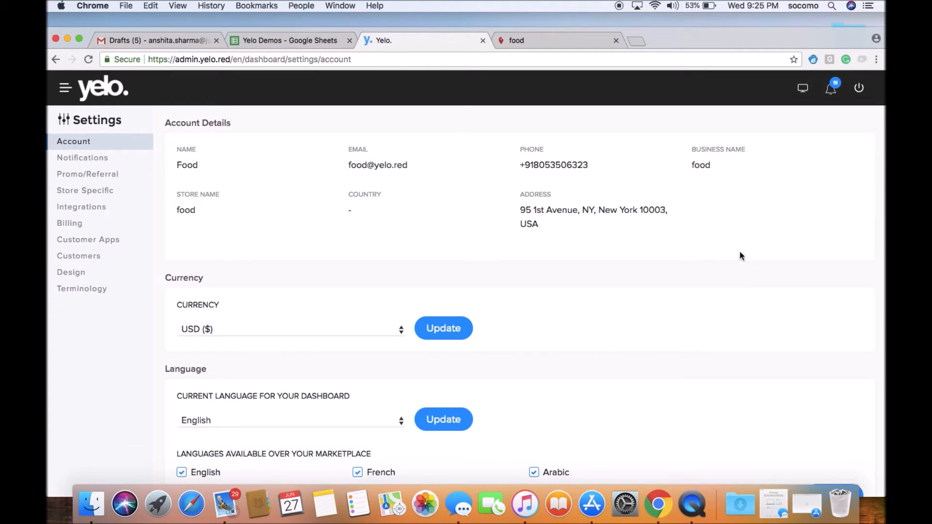
pyautogui.scroll(-3)
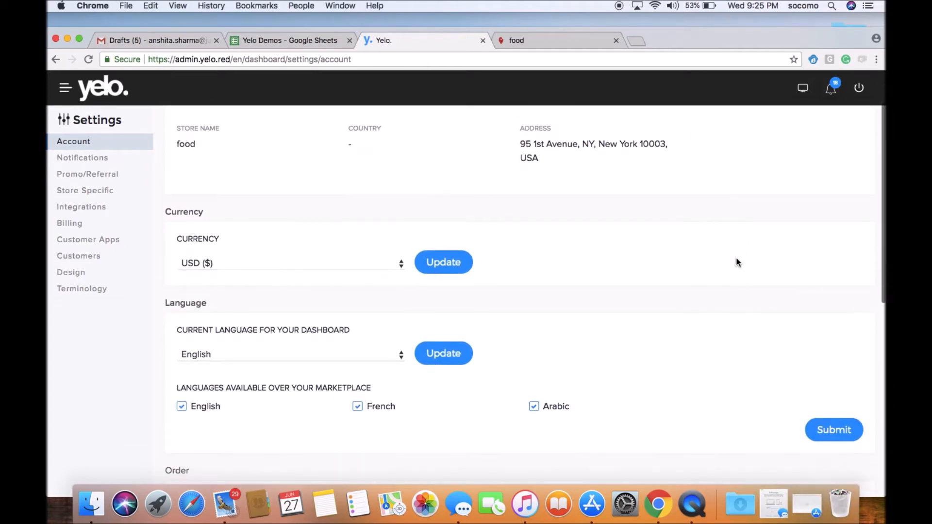
pyautogui.moveTo(855, 236)
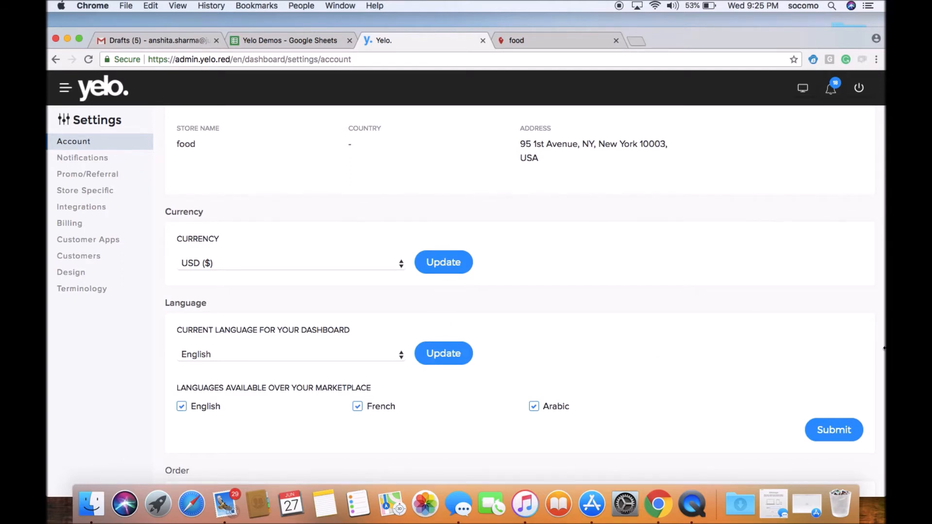
pyautogui.scroll(-3)
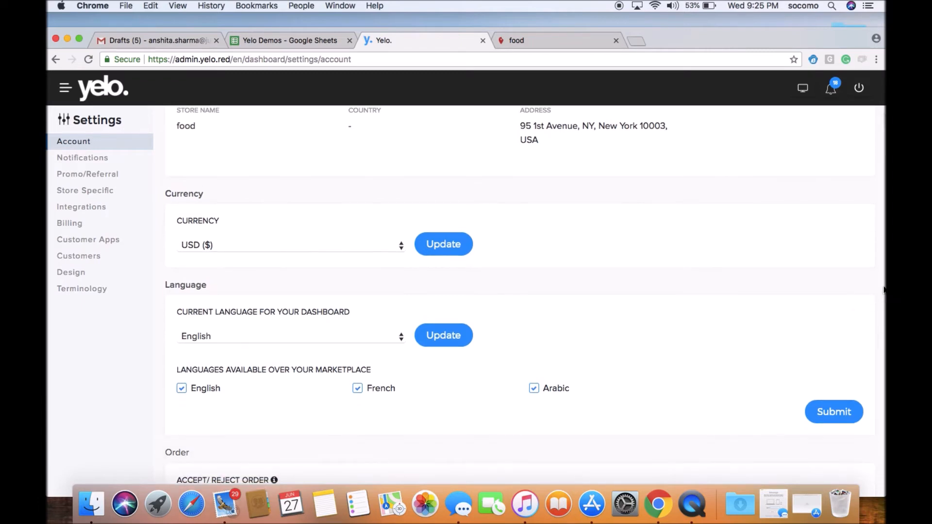
pyautogui.scroll(-3)
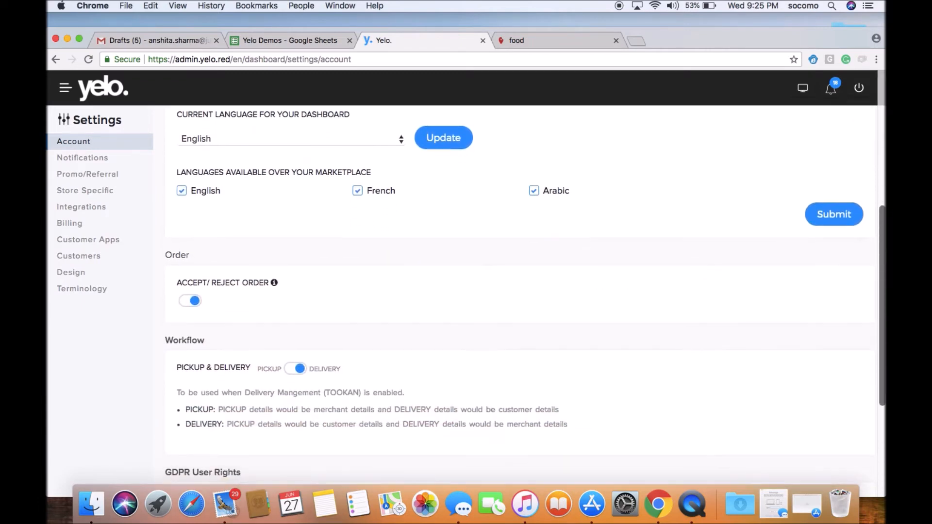
pyautogui.scroll(-3)
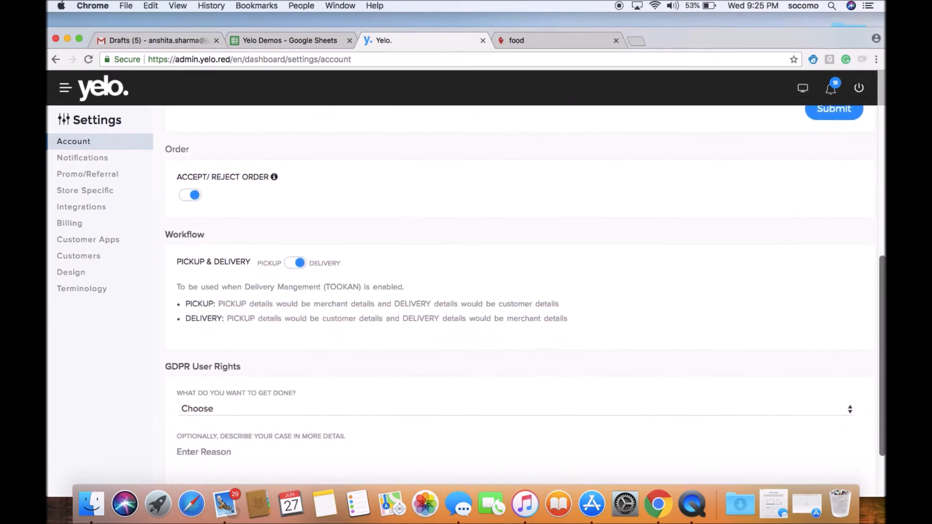
pyautogui.scroll(-3)
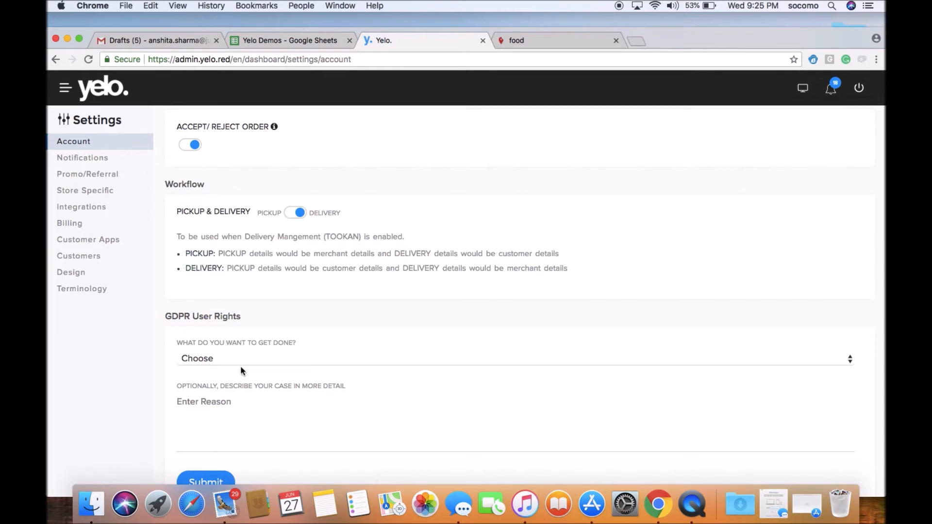
pyautogui.moveTo(859, 318)
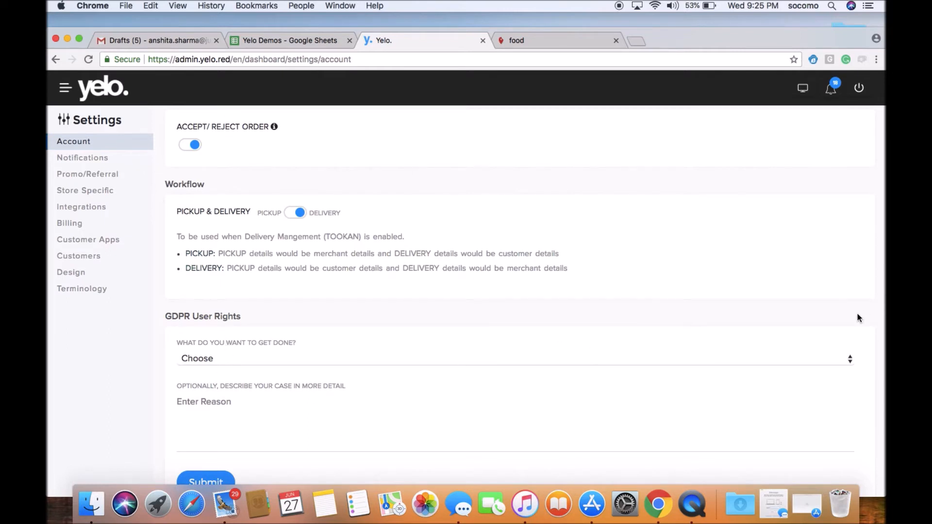
pyautogui.scroll(-3)
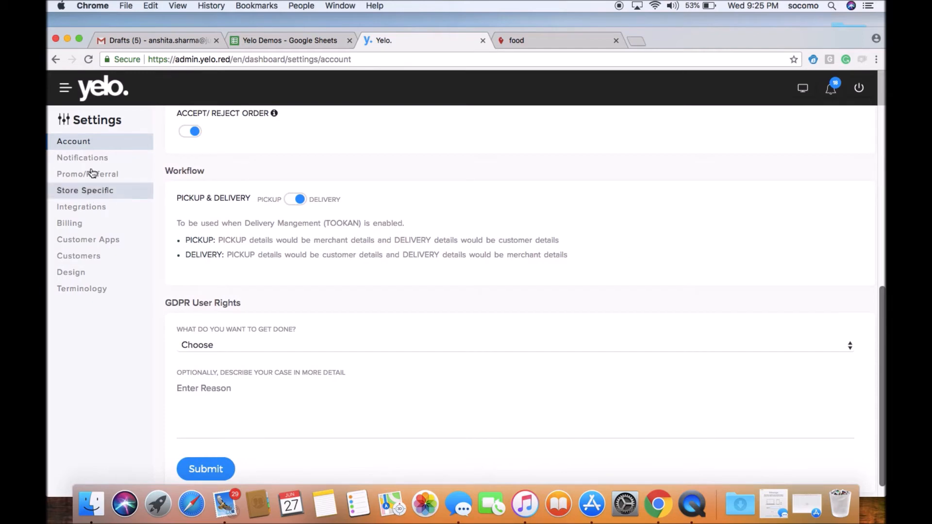
# Step: View notification settings with all dashboard and app order alerts enabled
pyautogui.click(82, 158)
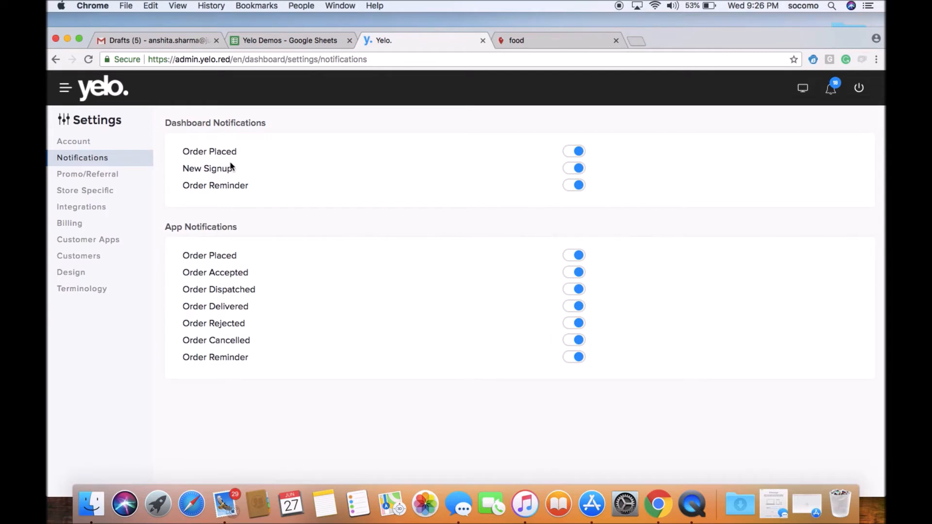
pyautogui.moveTo(193, 356)
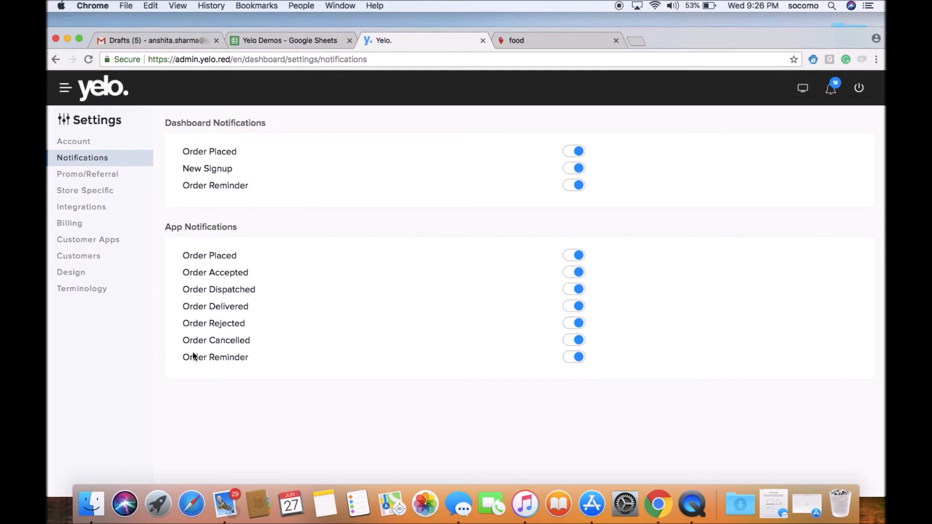
pyautogui.moveTo(125, 206)
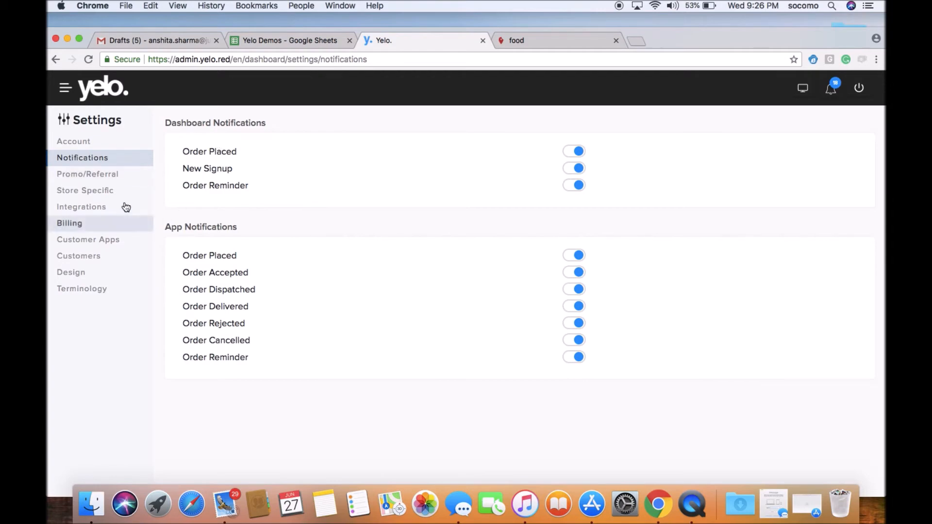
# Step: View Promo/Referral settings: 10% referral discount capped at 100, no promo codes
pyautogui.click(88, 174)
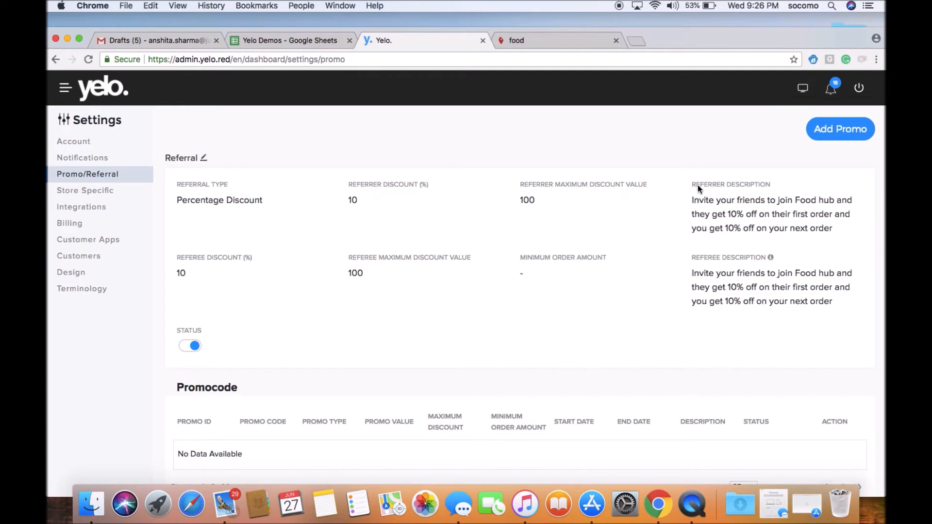
pyautogui.moveTo(502, 251)
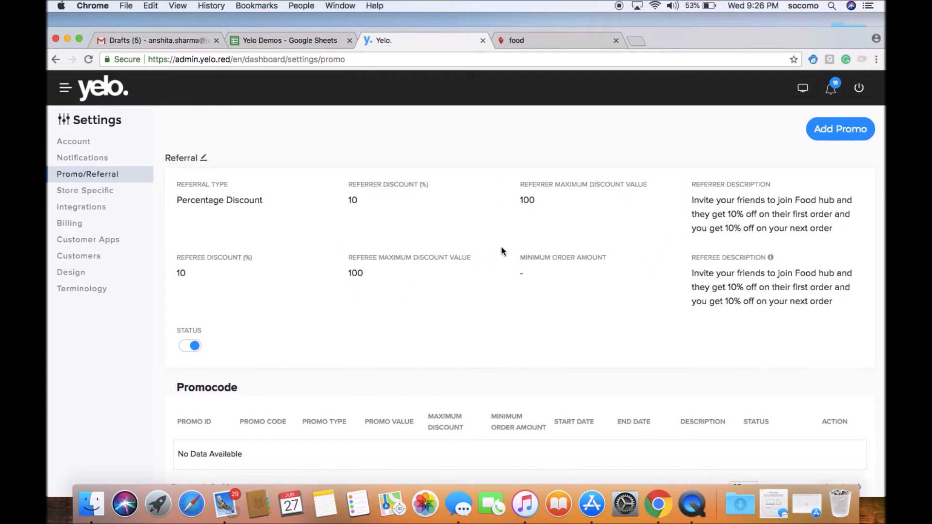
pyautogui.moveTo(227, 222)
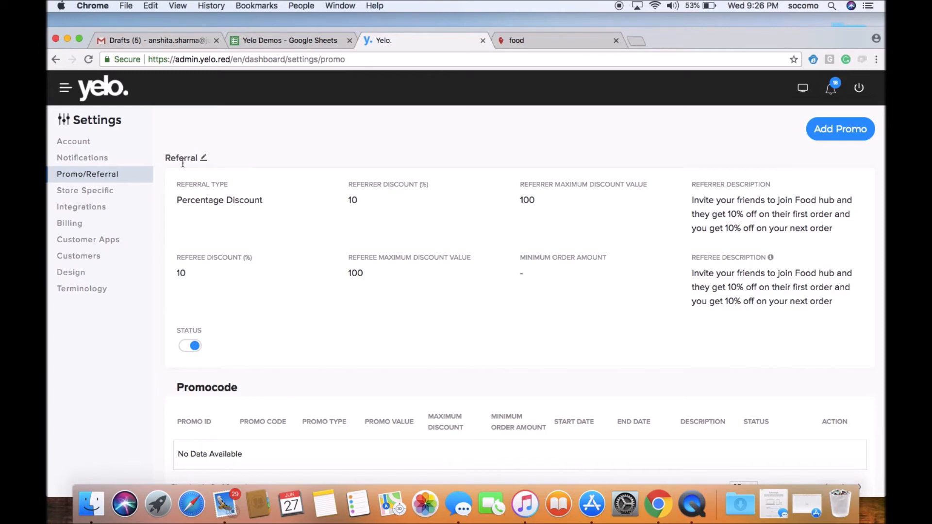
# Step: Open the referral edit form and save it unchanged at 10%, capped at 100
pyautogui.click(205, 157)
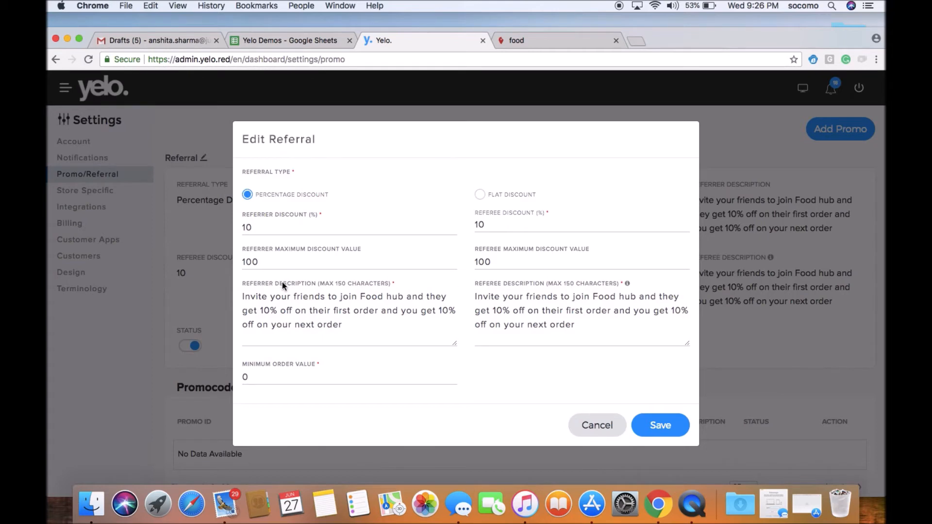
pyautogui.moveTo(265, 242)
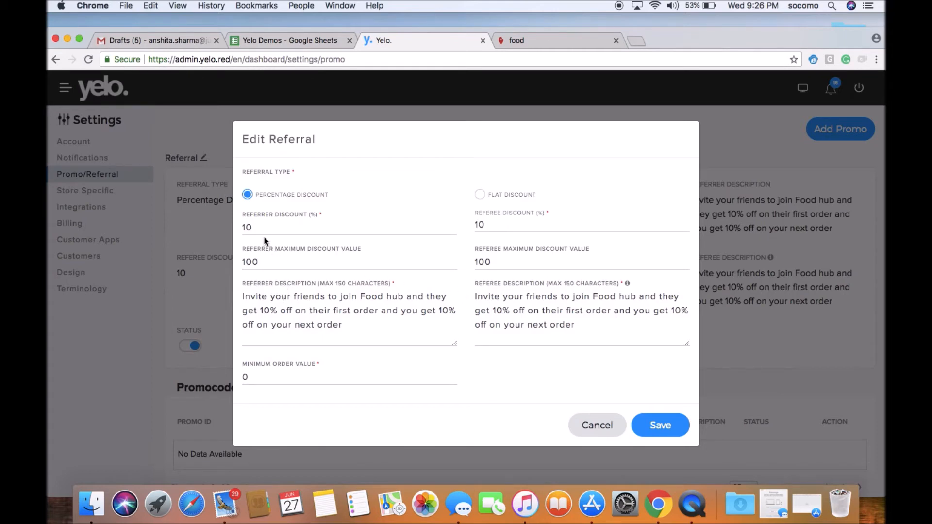
pyautogui.moveTo(474, 276)
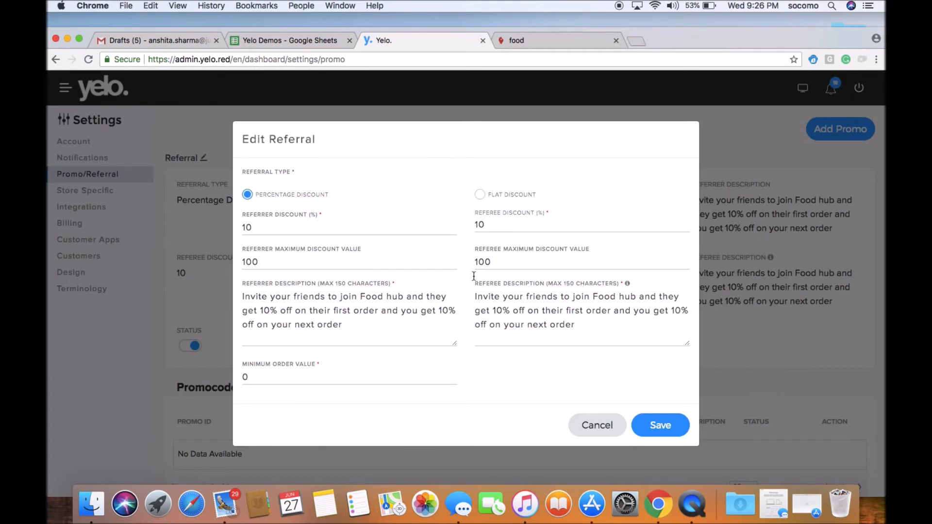
pyautogui.click(660, 426)
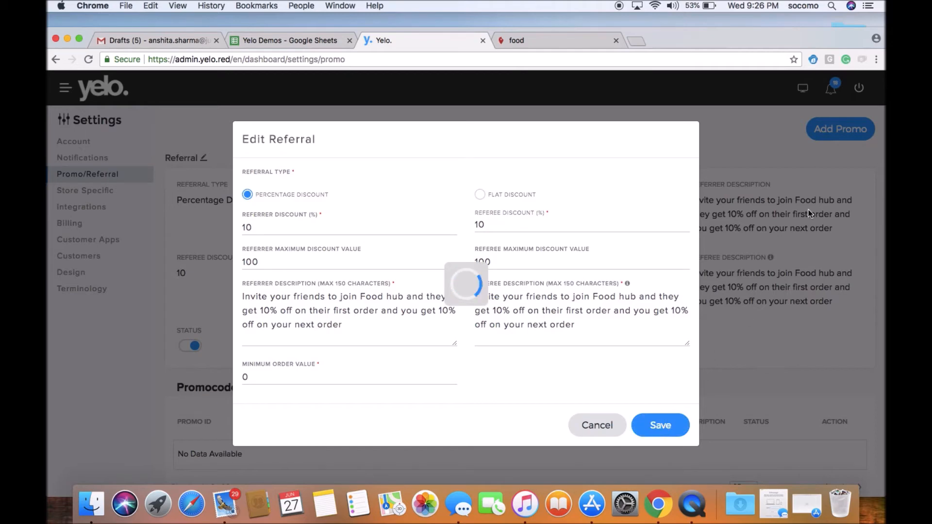
pyautogui.click(661, 425)
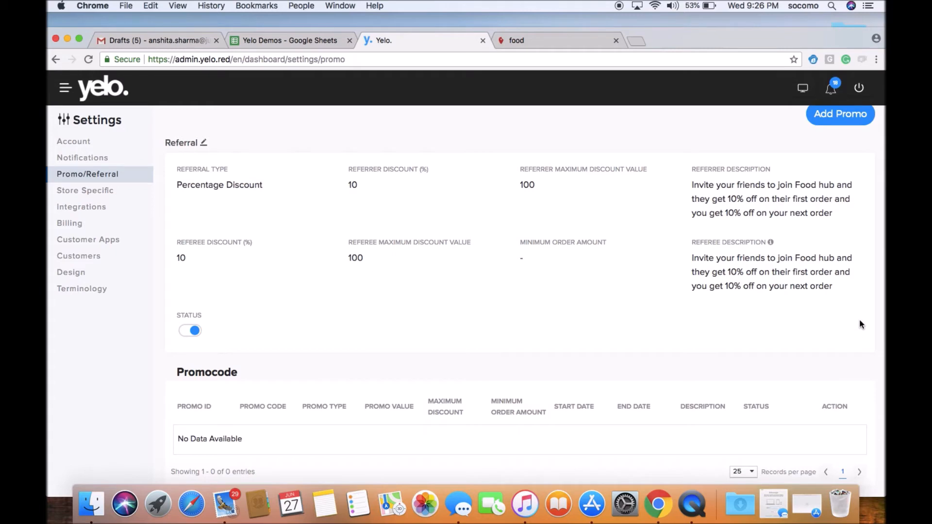
# Step: Scroll the Store Specific settings down to the Workflow section
pyautogui.click(85, 190)
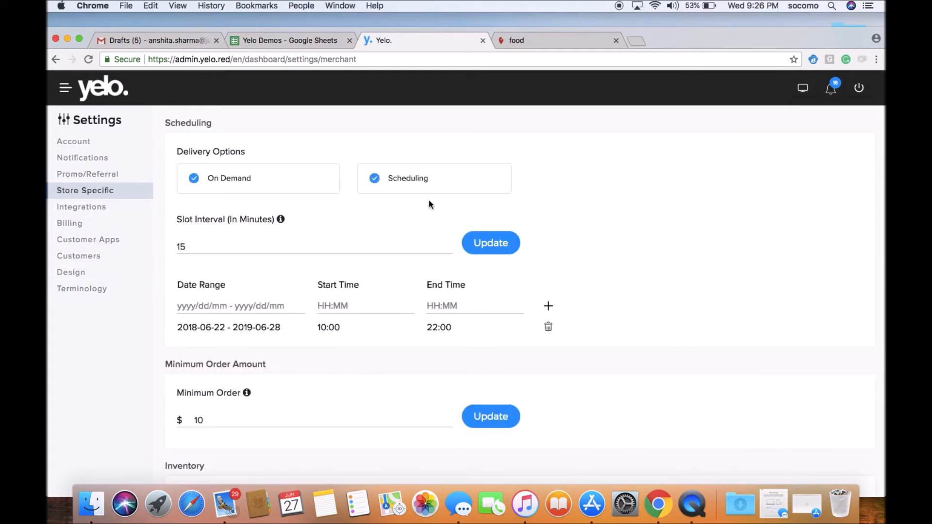
pyautogui.scroll(-3)
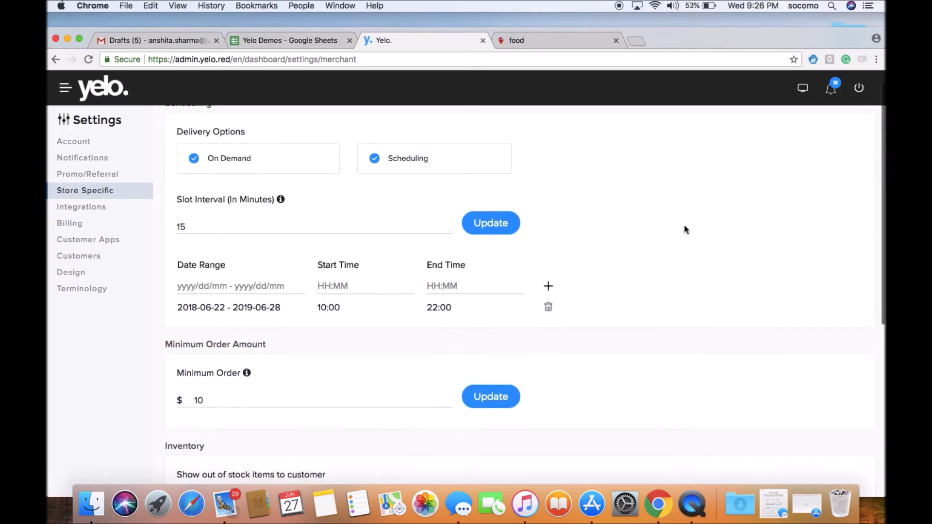
pyautogui.scroll(-3)
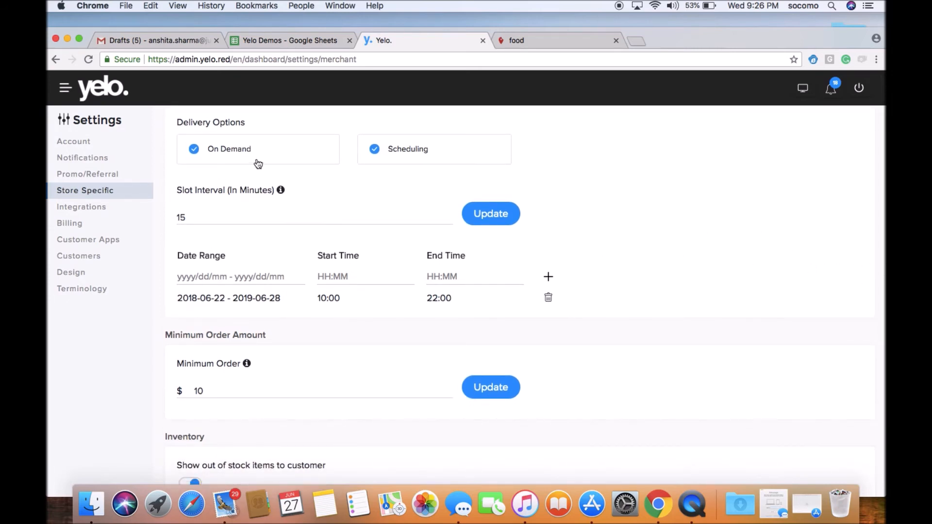
pyautogui.moveTo(853, 301)
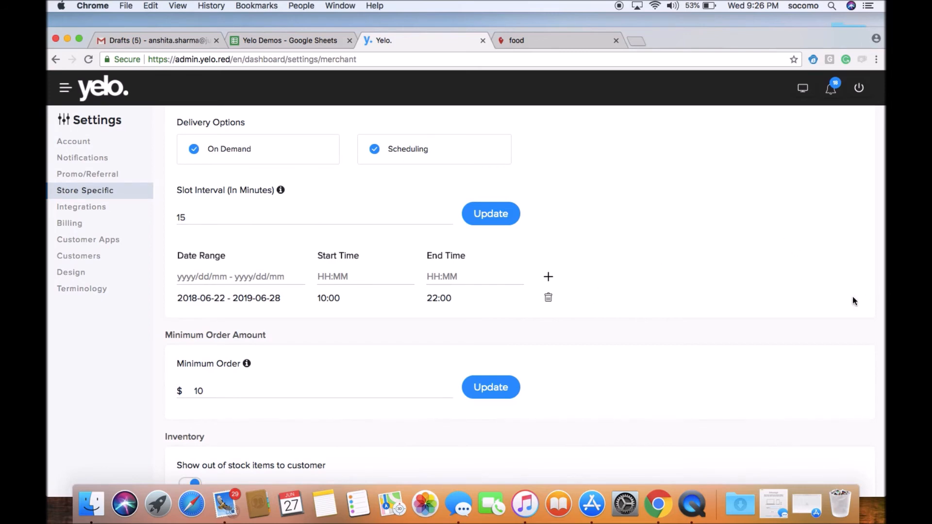
pyautogui.scroll(-3)
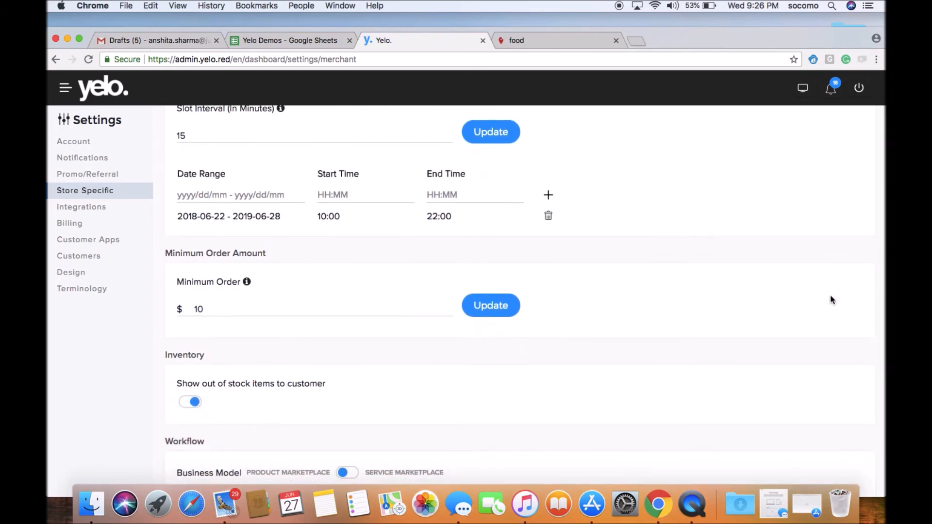
pyautogui.scroll(-3)
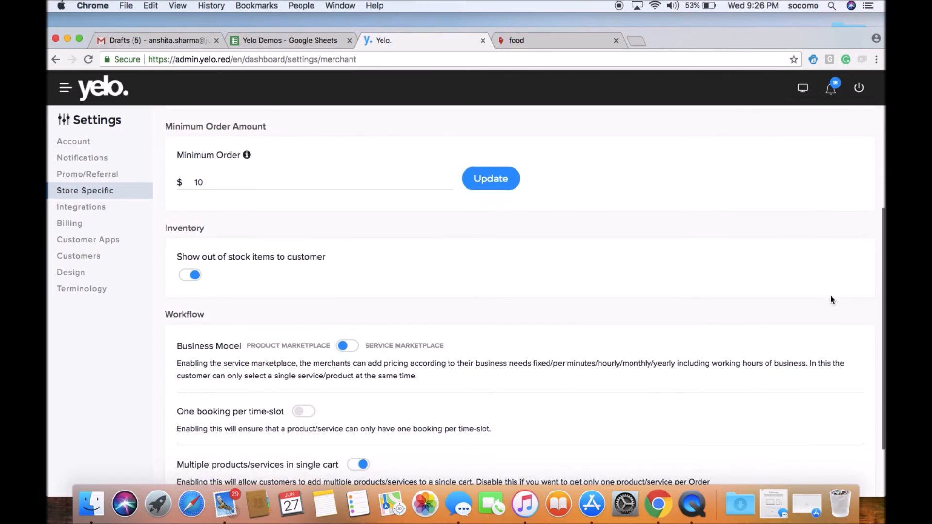
pyautogui.scroll(-3)
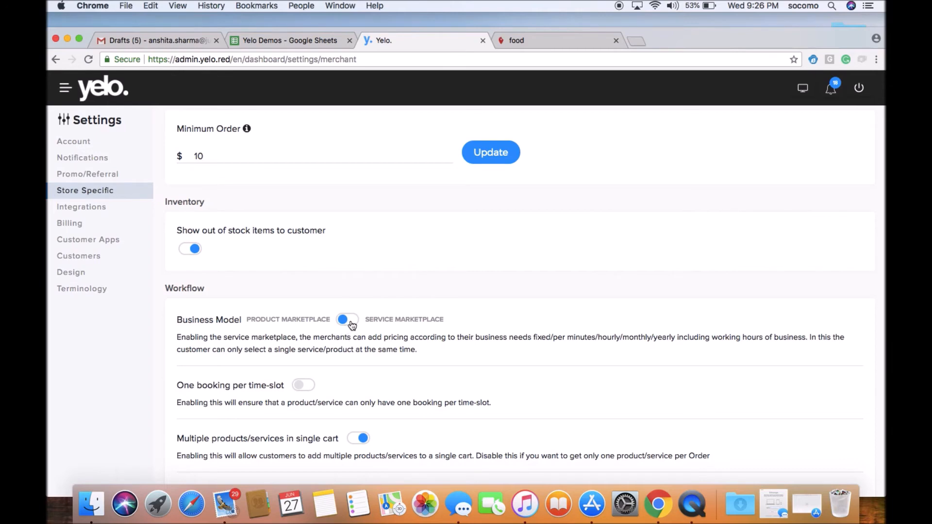
# Step: Toggle Business Model to Service Marketplace and back, then view the Integrations settings
pyautogui.click(347, 319)
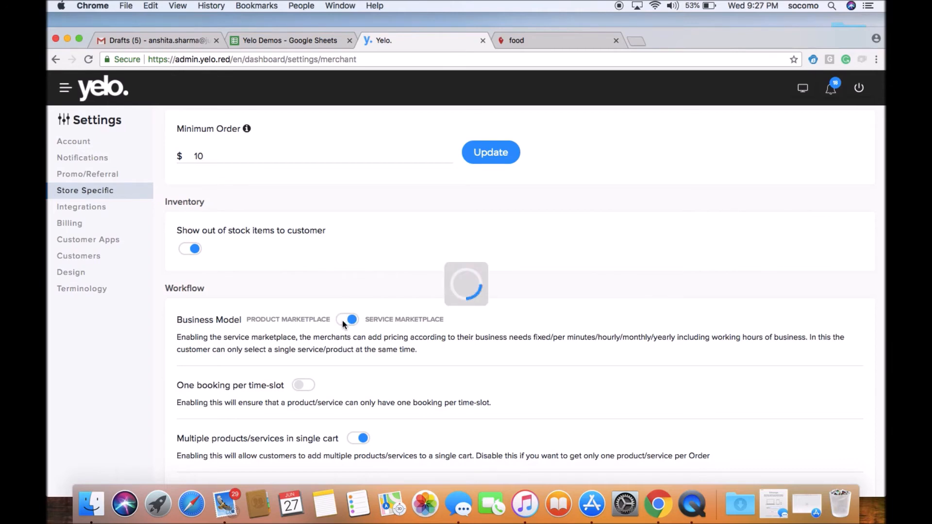
pyautogui.click(348, 319)
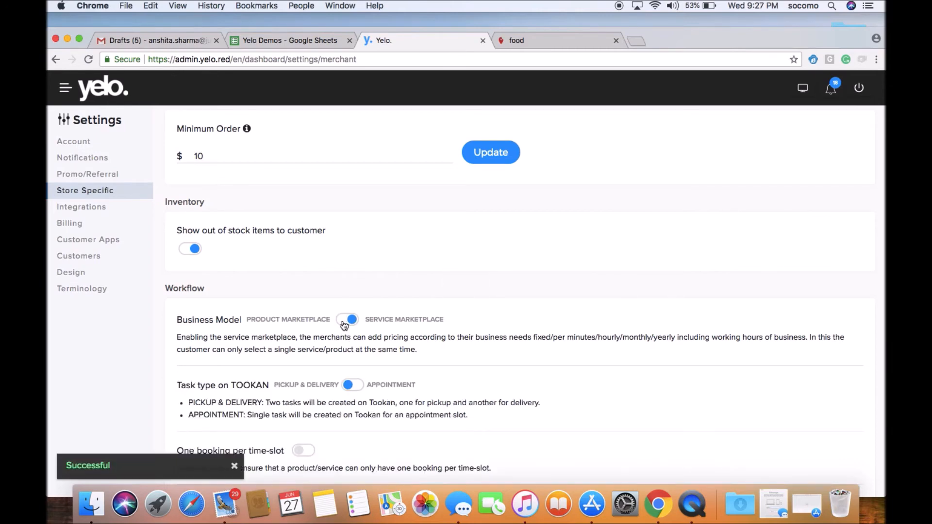
pyautogui.click(347, 319)
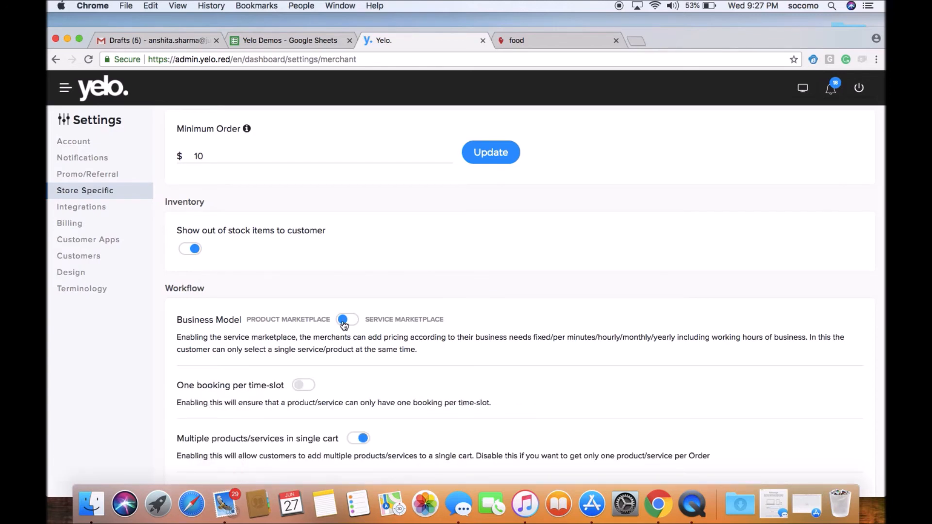
pyautogui.moveTo(345, 315)
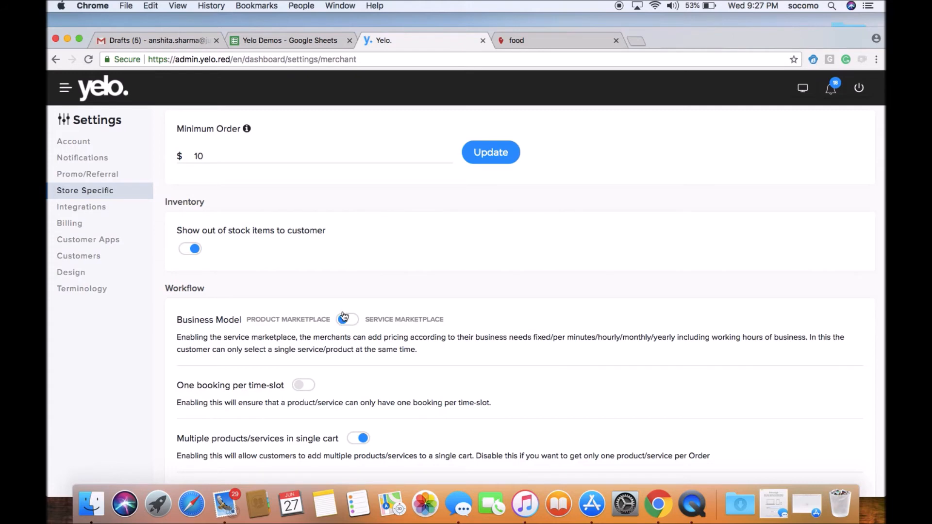
pyautogui.scroll(-3)
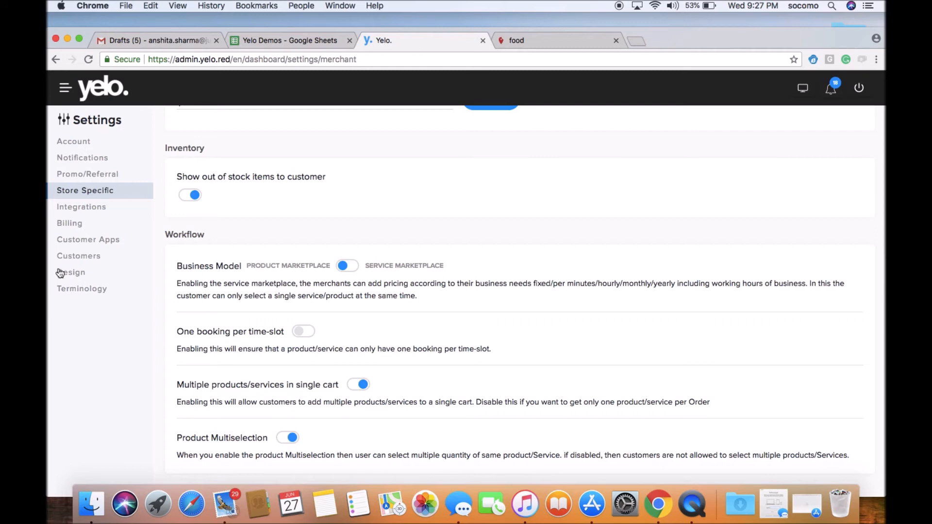
pyautogui.click(81, 206)
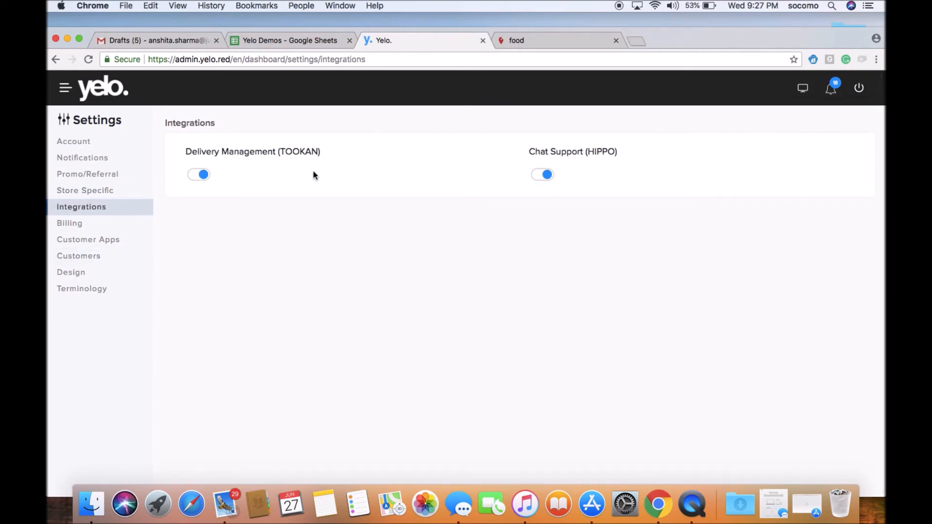
pyautogui.moveTo(317, 185)
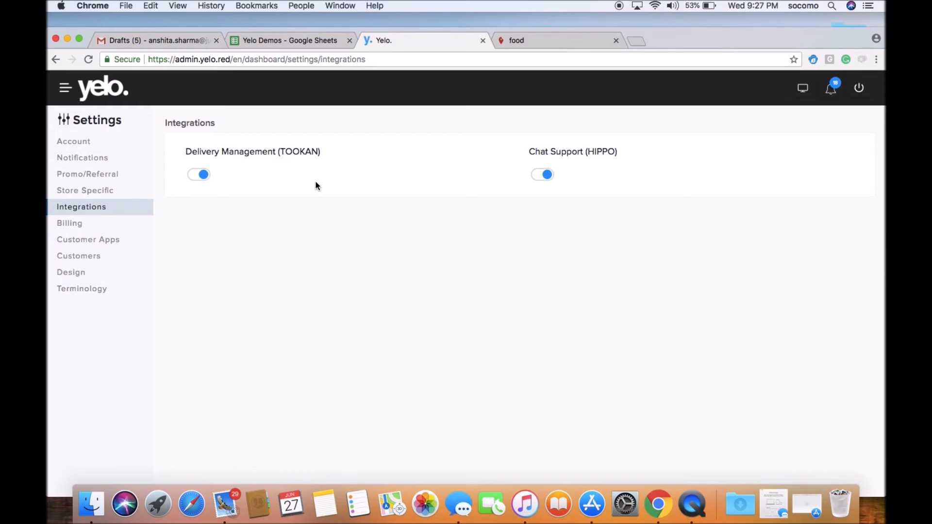
pyautogui.moveTo(211, 183)
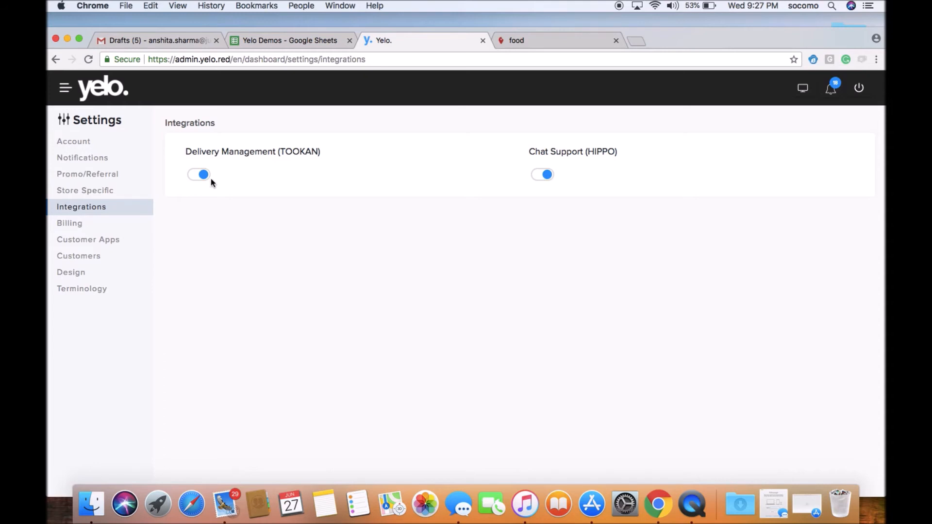
pyautogui.moveTo(227, 175)
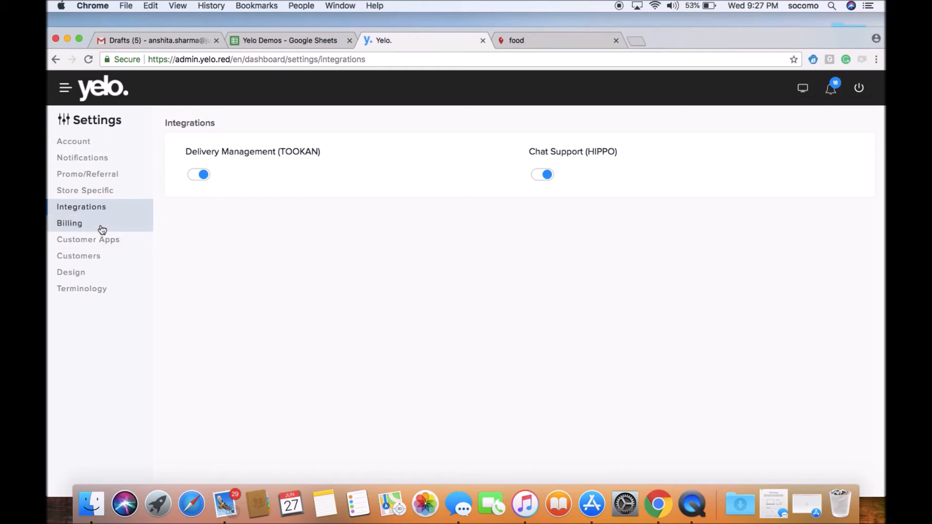
pyautogui.click(69, 223)
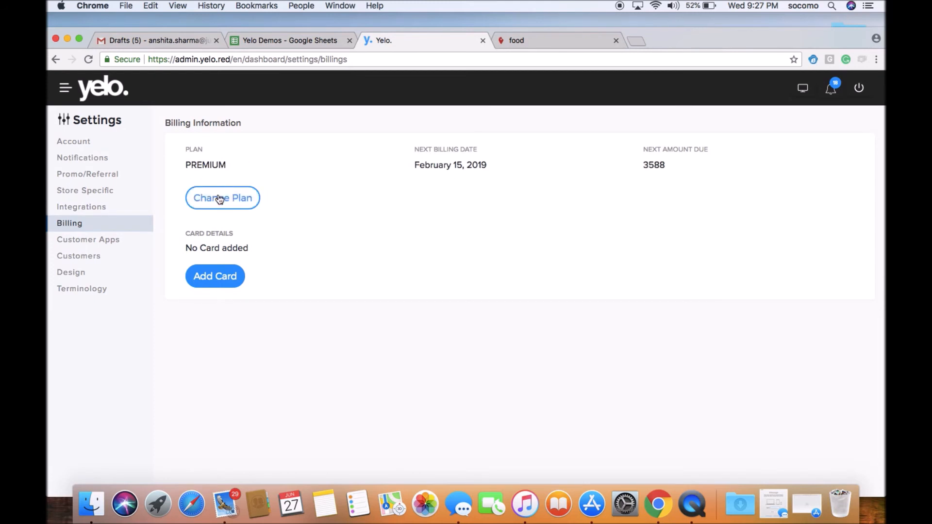
# Step: View the Premium and Enterprise plan options, then go to Customer Apps settings
pyautogui.click(222, 198)
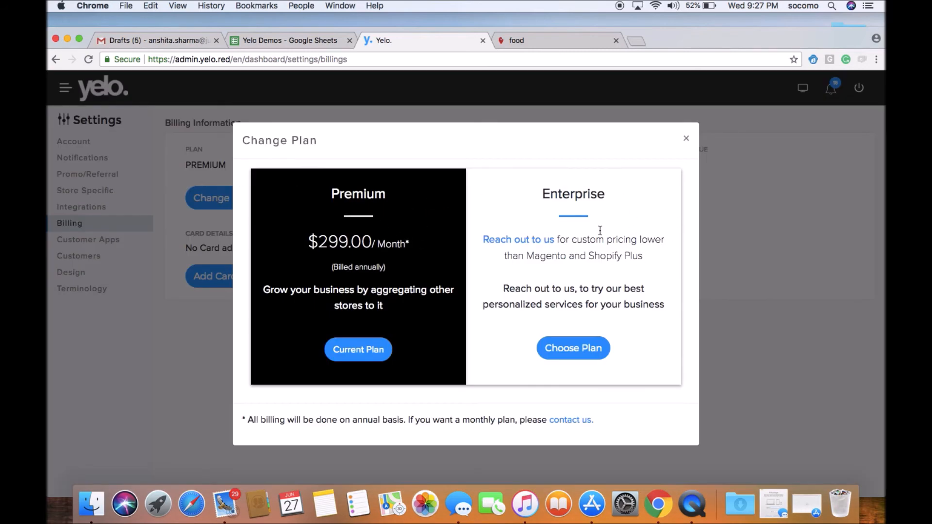
pyautogui.click(686, 138)
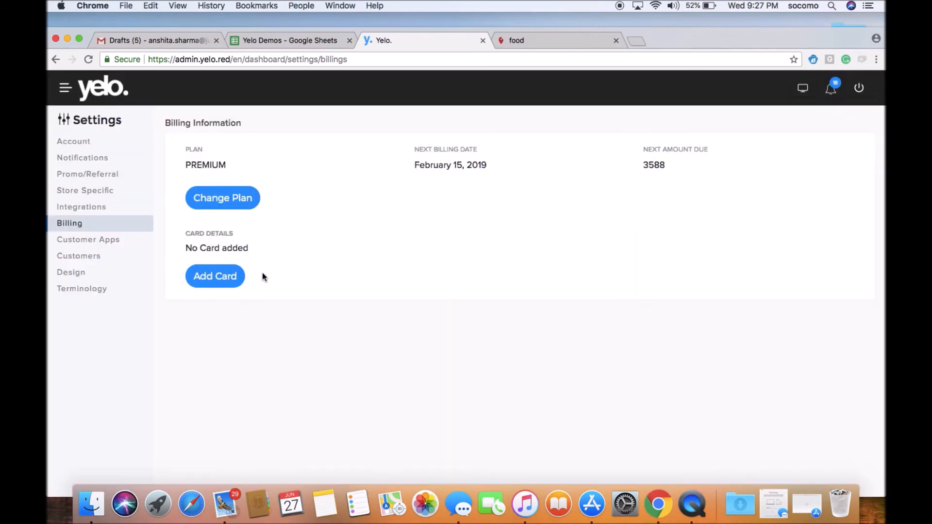
pyautogui.click(88, 240)
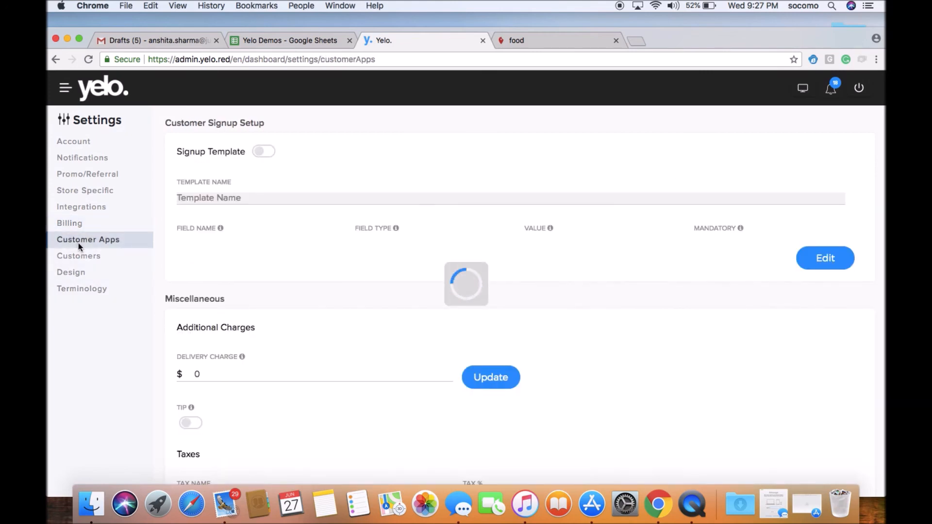
pyautogui.click(263, 151)
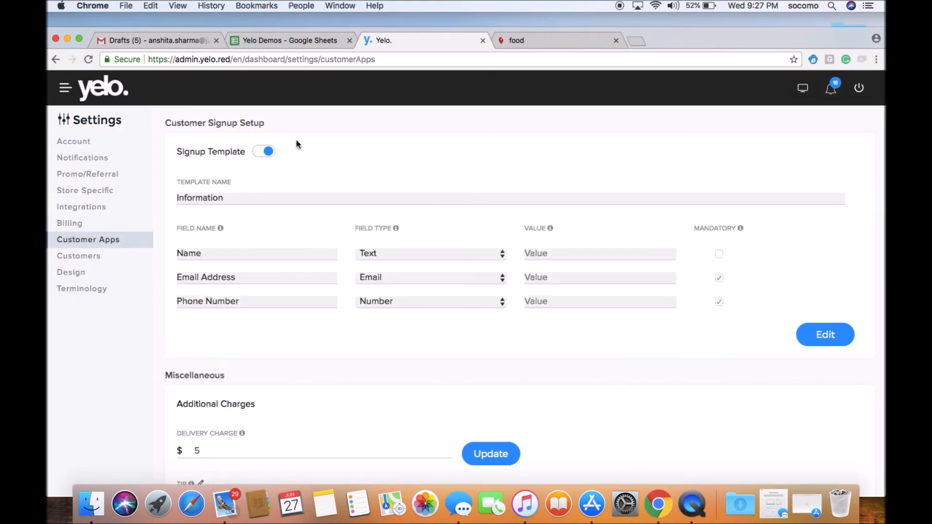
pyautogui.moveTo(257, 167)
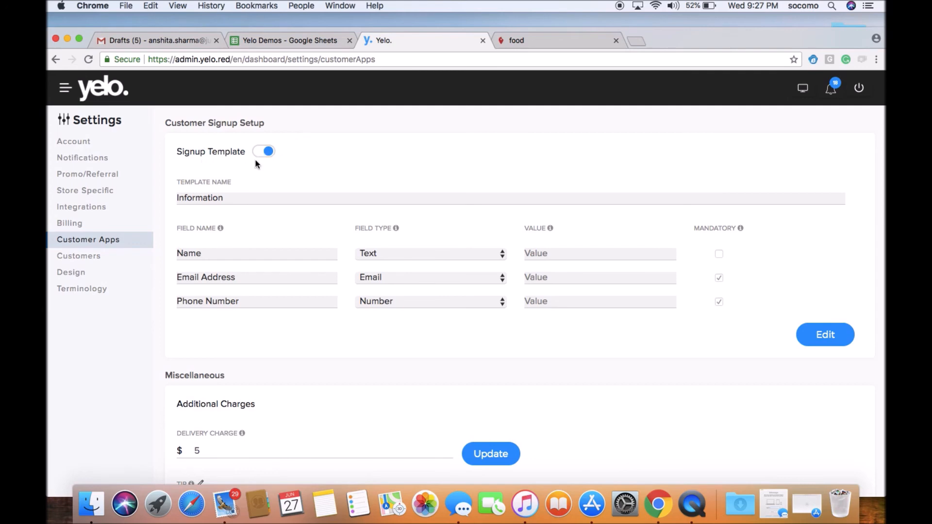
pyautogui.scroll(-3)
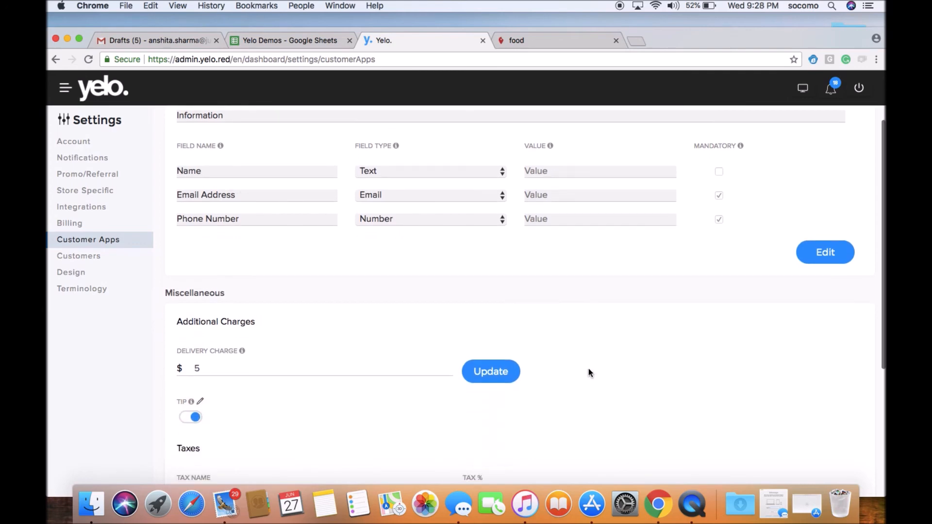
pyautogui.scroll(-3)
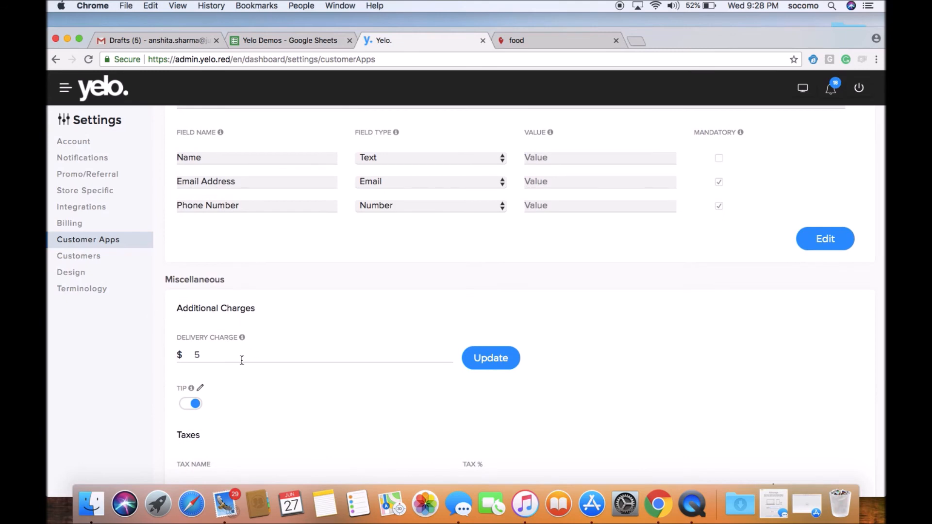
pyautogui.moveTo(224, 418)
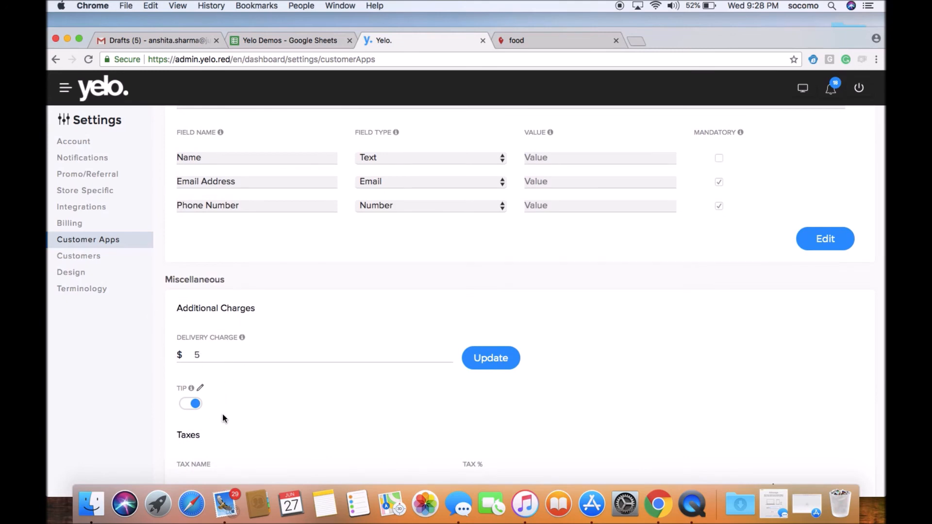
pyautogui.scroll(-3)
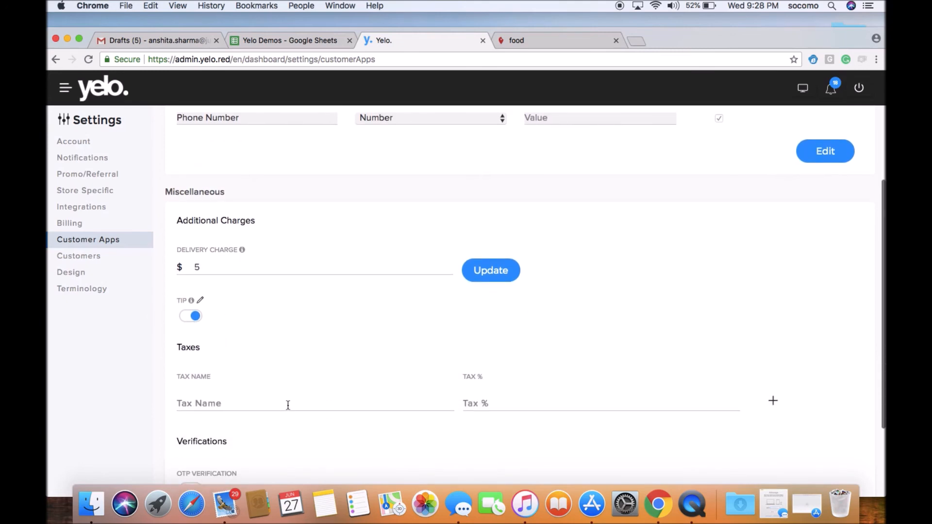
pyautogui.moveTo(647, 359)
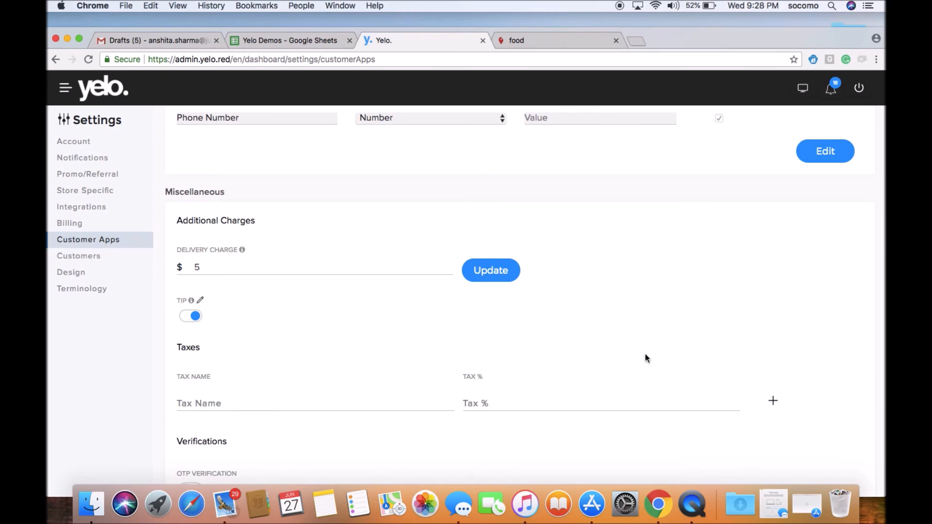
pyautogui.scroll(-3)
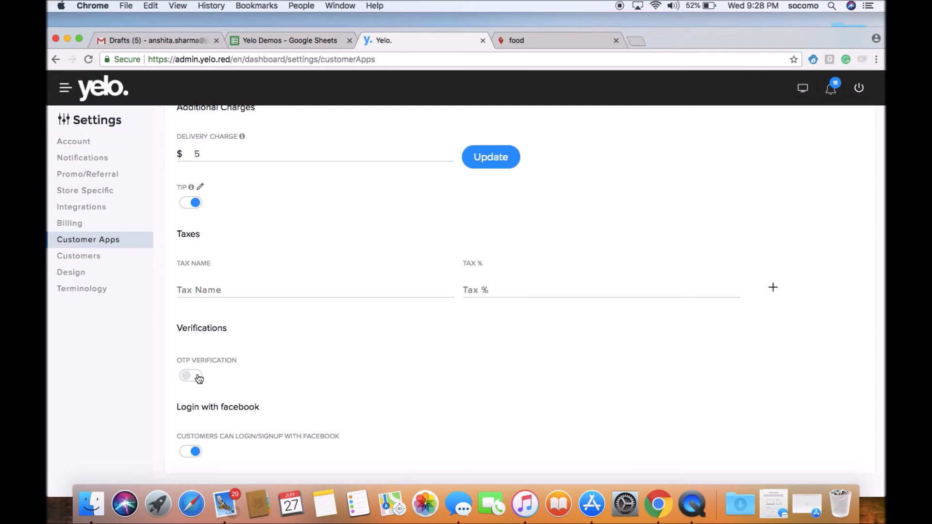
pyautogui.moveTo(294, 371)
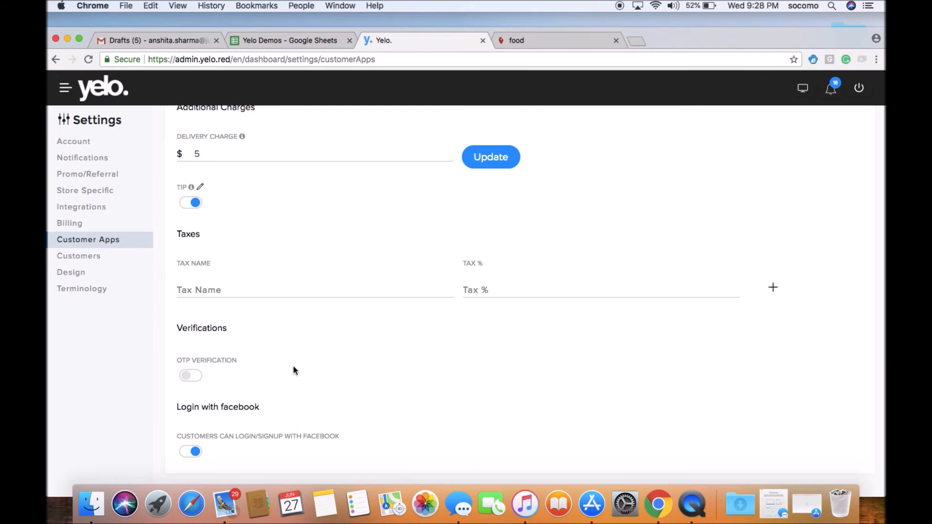
pyautogui.moveTo(173, 388)
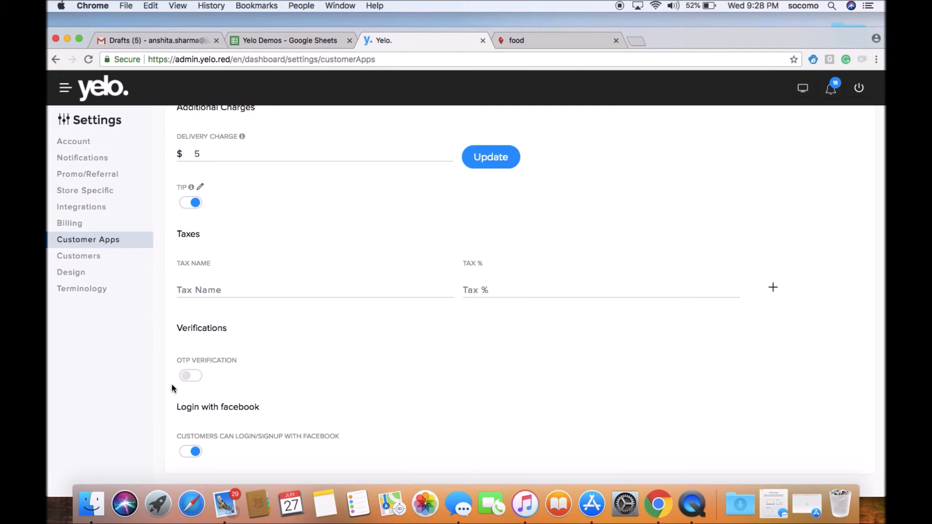
pyautogui.moveTo(187, 421)
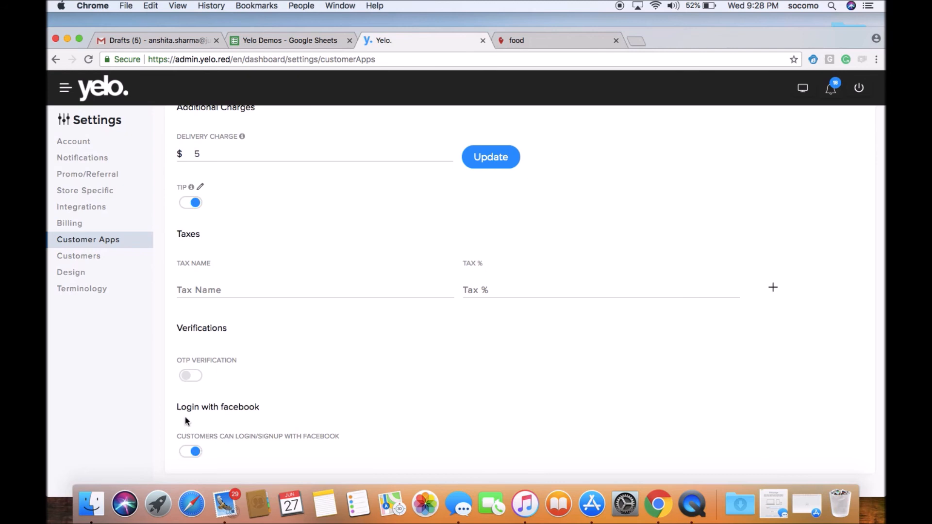
pyautogui.moveTo(411, 388)
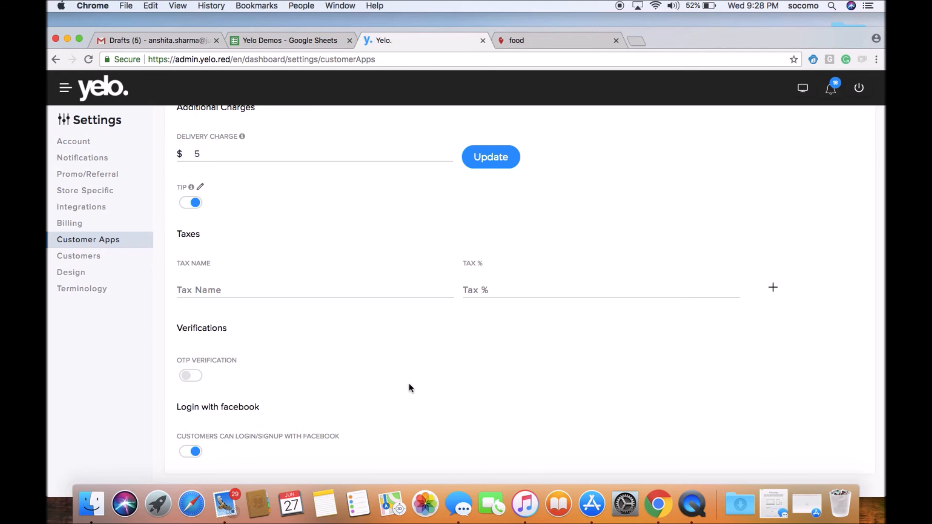
pyautogui.click(79, 255)
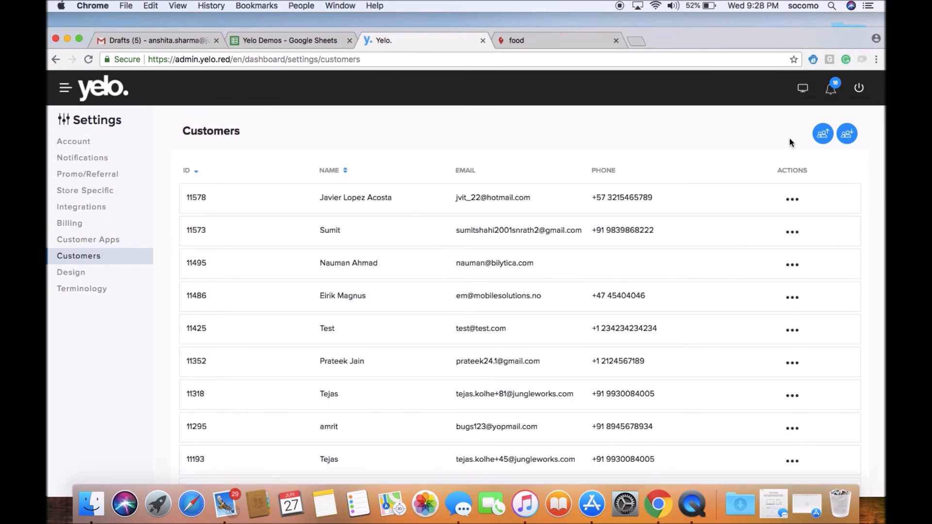
pyautogui.moveTo(826, 230)
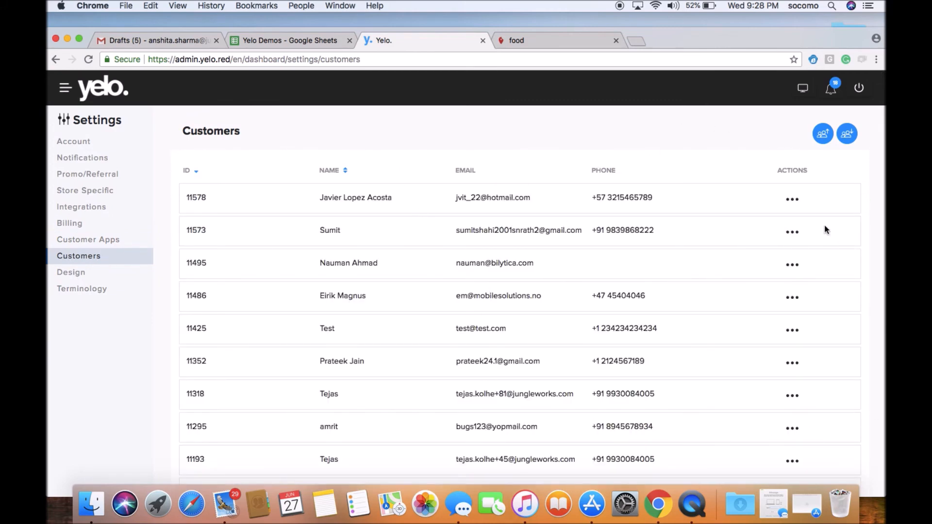
# Step: Check a customer's Edit, Block and View actions, then open the Design settings
pyautogui.click(792, 198)
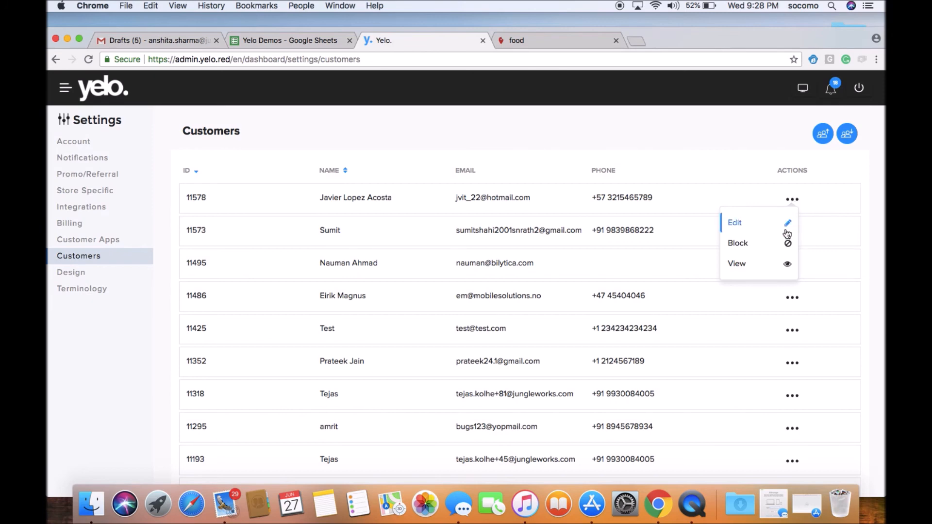
pyautogui.moveTo(793, 266)
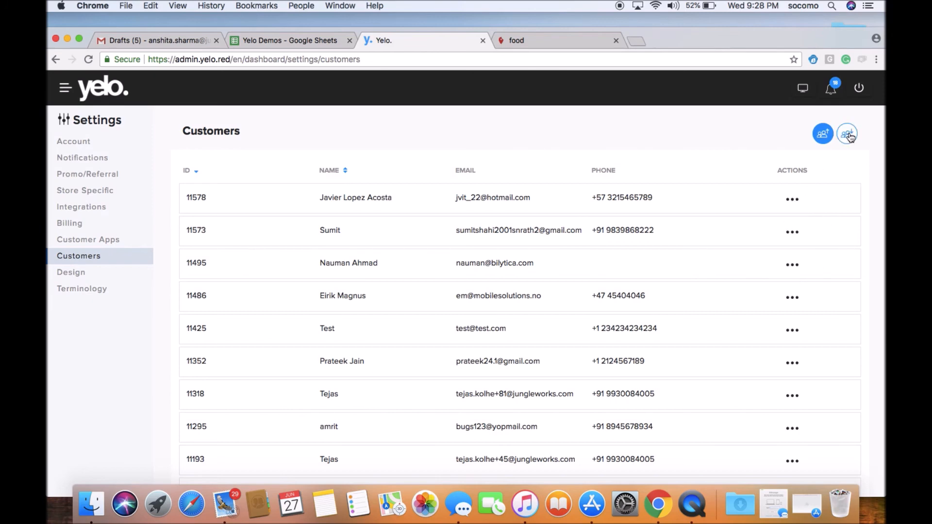
pyautogui.moveTo(191, 208)
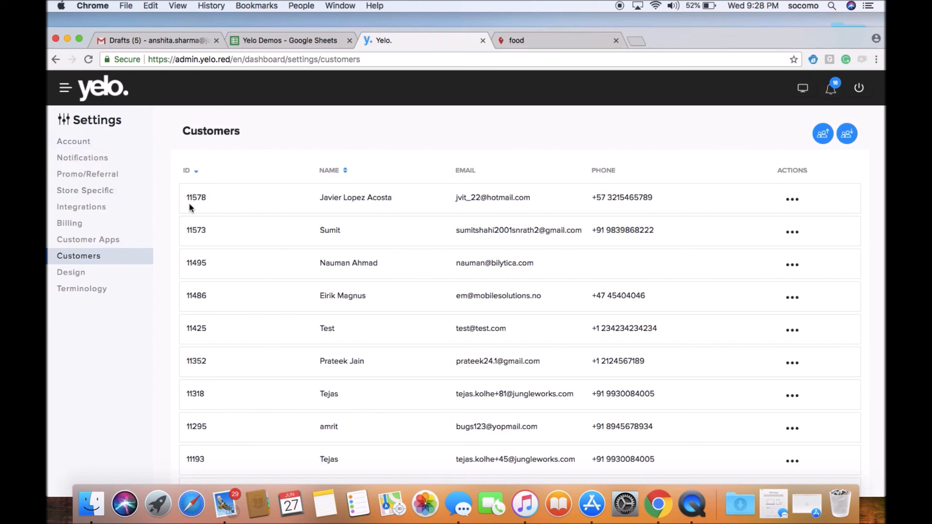
pyautogui.click(71, 272)
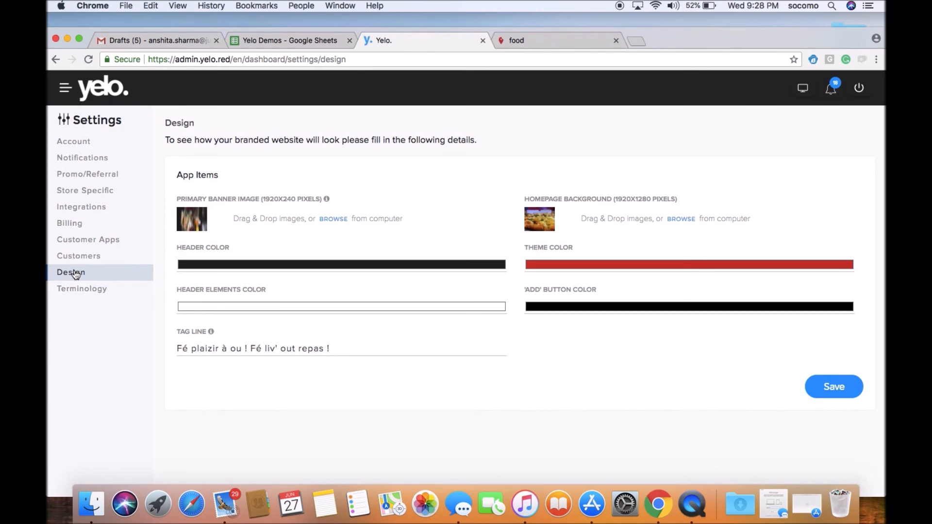
pyautogui.moveTo(391, 138)
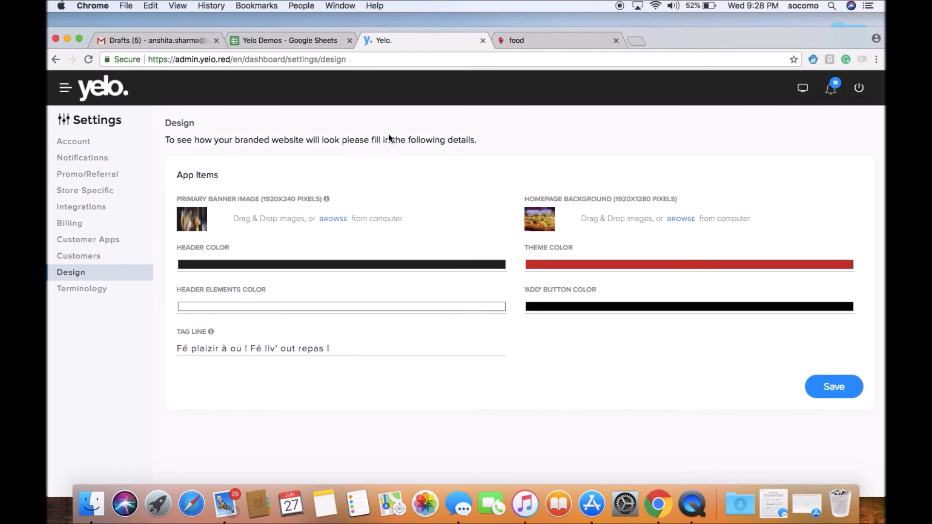
pyautogui.moveTo(592, 144)
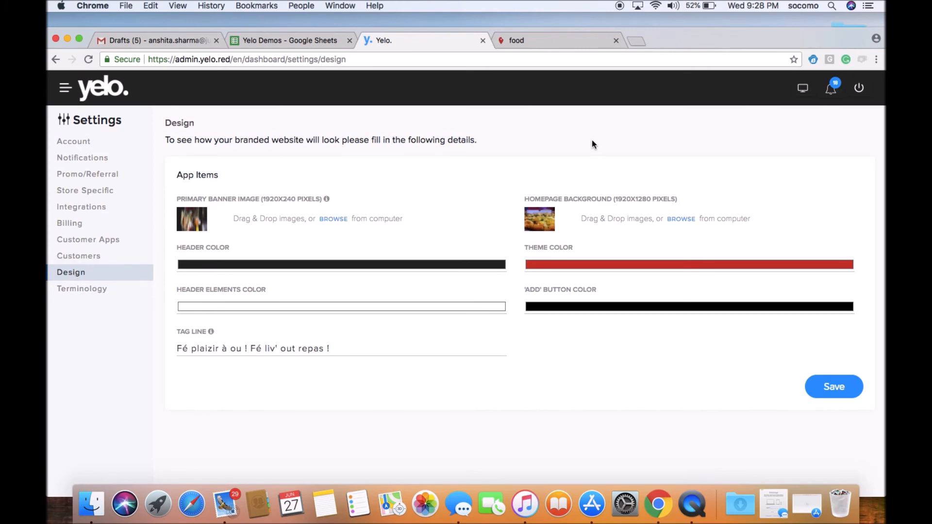
pyautogui.moveTo(235, 207)
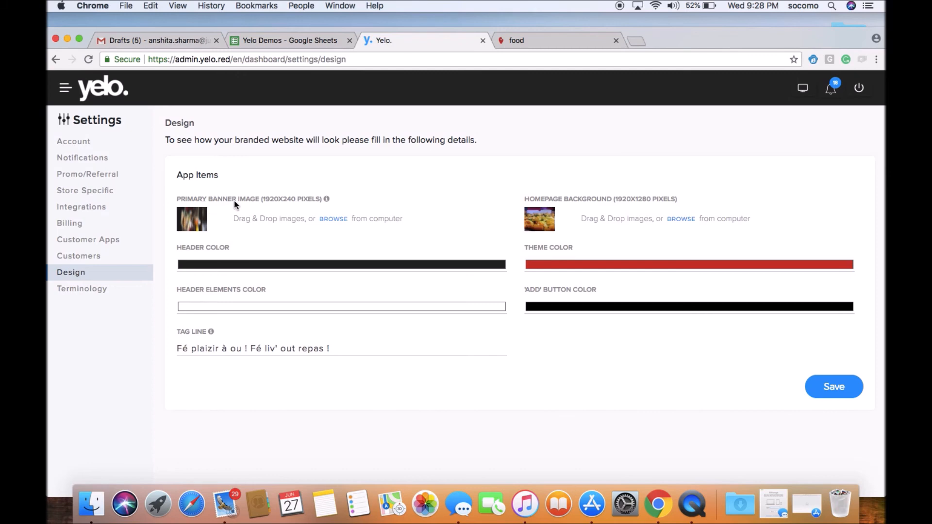
pyautogui.moveTo(608, 229)
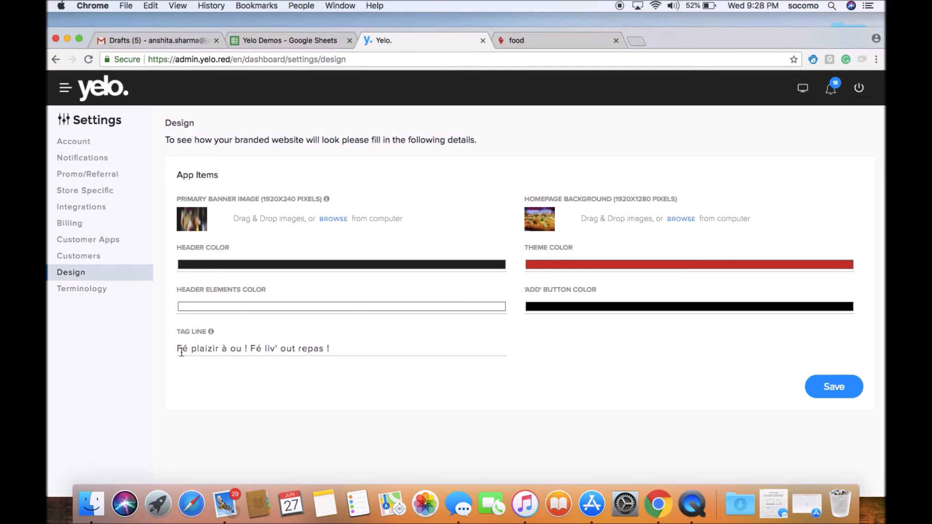
pyautogui.moveTo(99, 295)
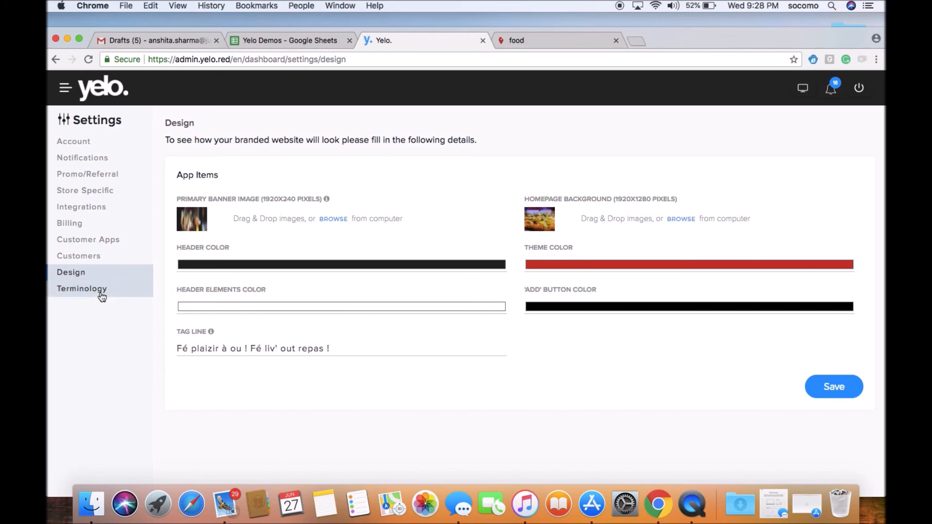
# Step: View default terms like Catalogue, Product, Orders and Restaurants on the Terminology page
pyautogui.click(81, 289)
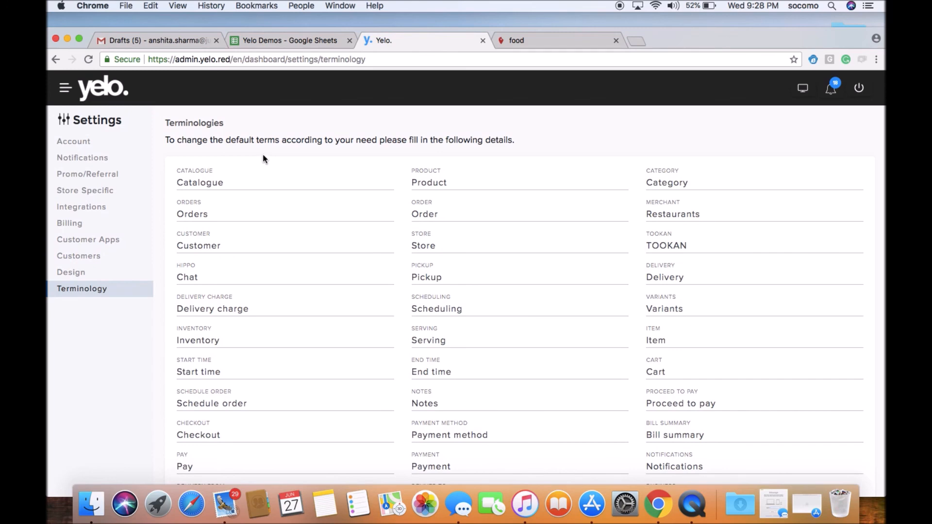
pyautogui.moveTo(542, 137)
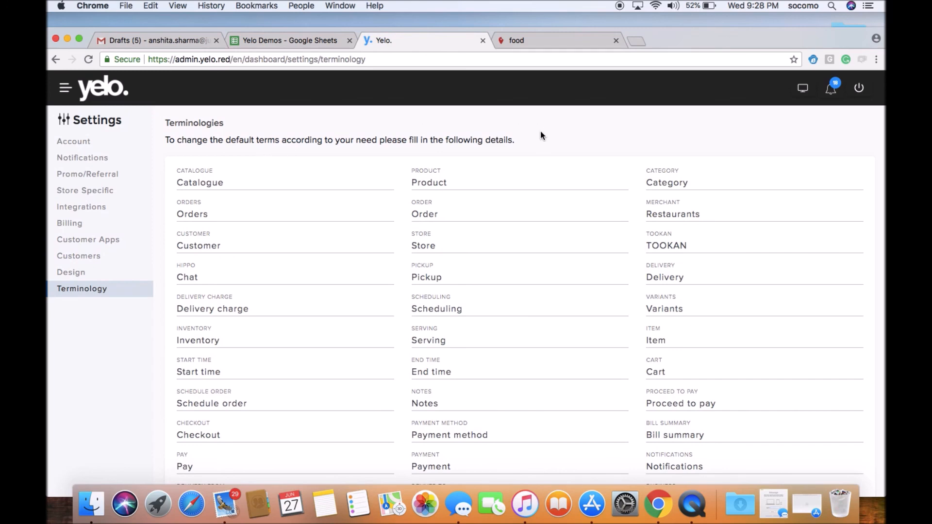
pyautogui.moveTo(538, 138)
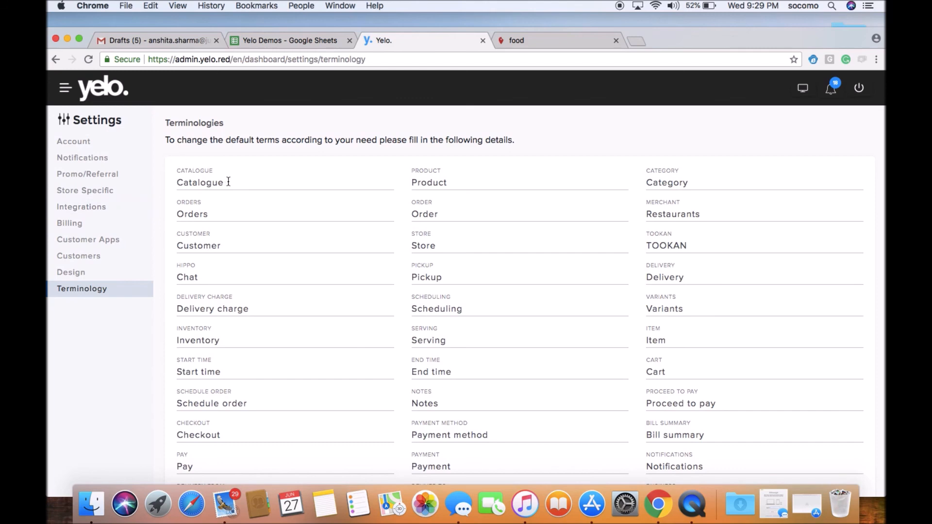
pyautogui.moveTo(399, 243)
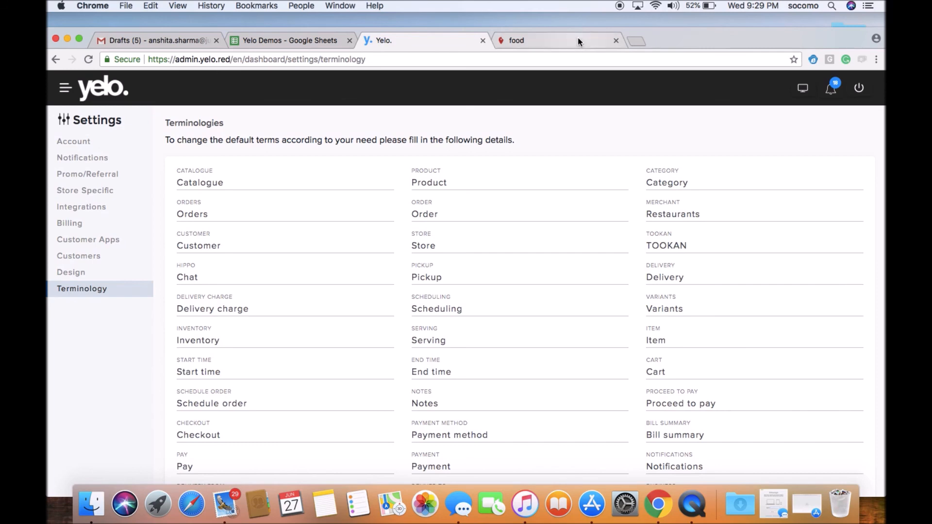
pyautogui.moveTo(579, 40)
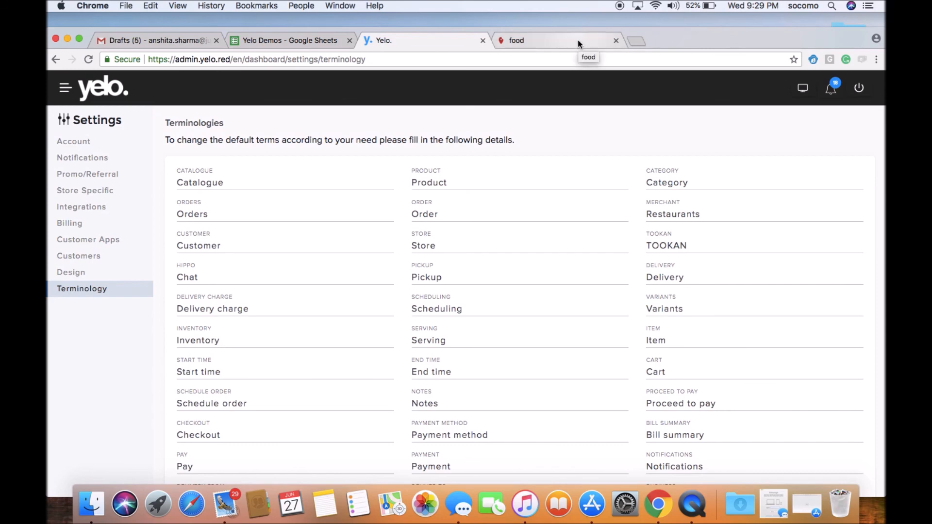
pyautogui.moveTo(483, 74)
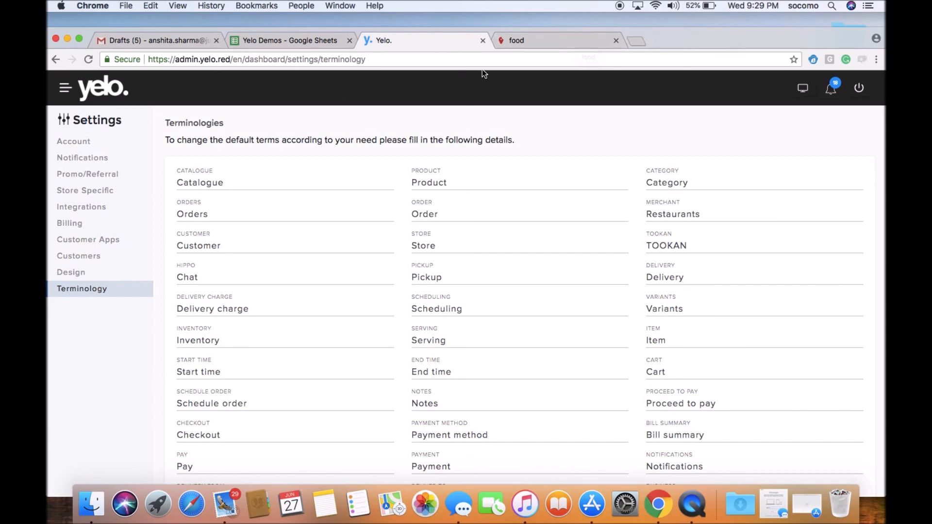
pyautogui.moveTo(443, 306)
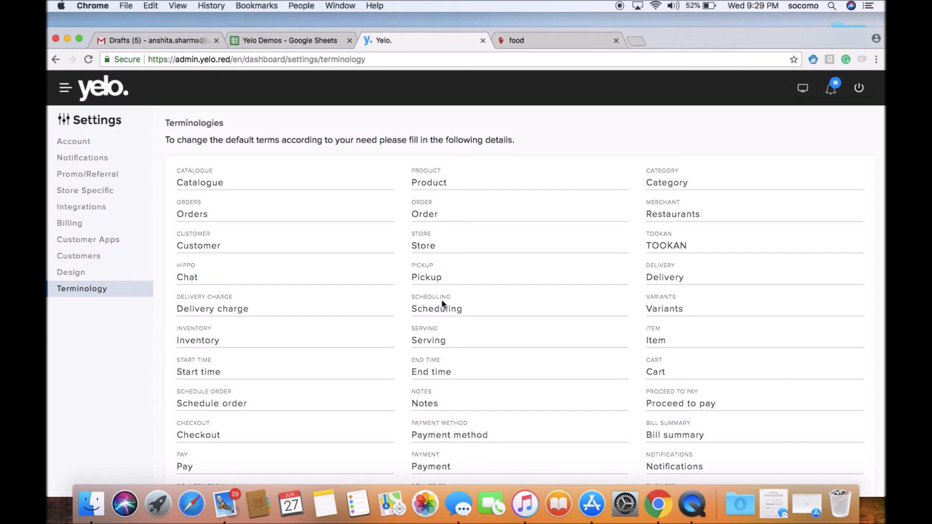